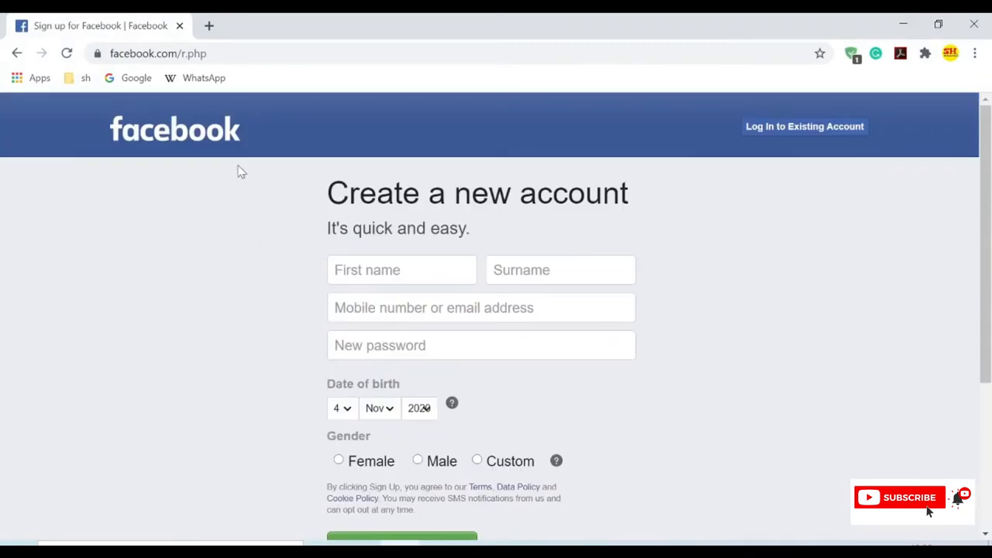
{"action": "mouse_move", "coordinate": [139, 194]}
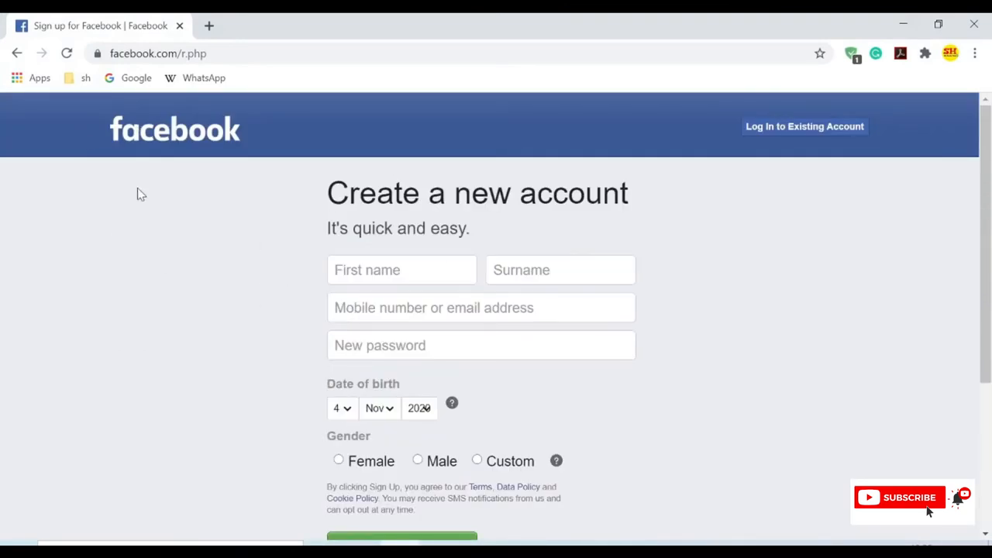
{"action": "mouse_move", "coordinate": [258, 199]}
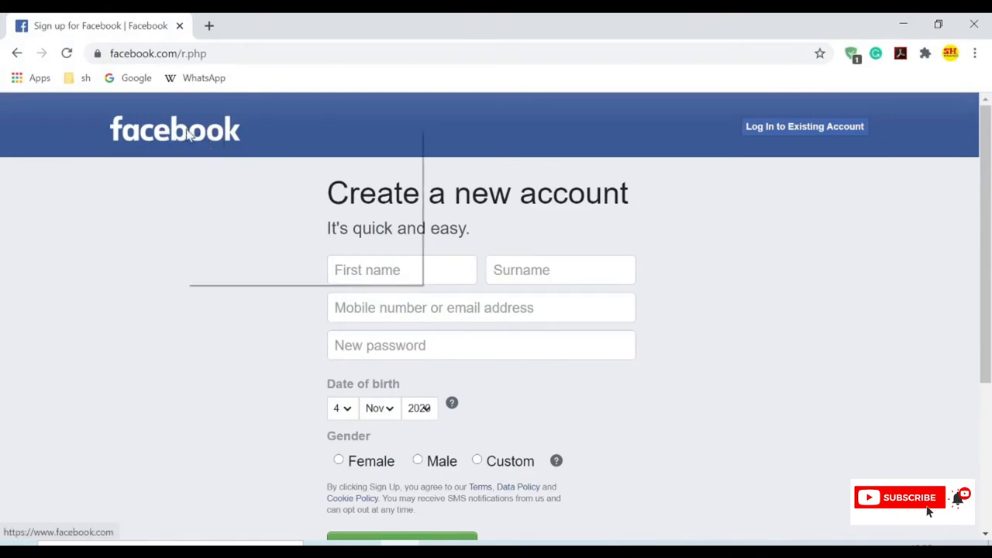
Step: Inspect the Facebook logo's link markup in DevTools, then follow the logo to facebook.com
{"action": "key", "text": "F12"}
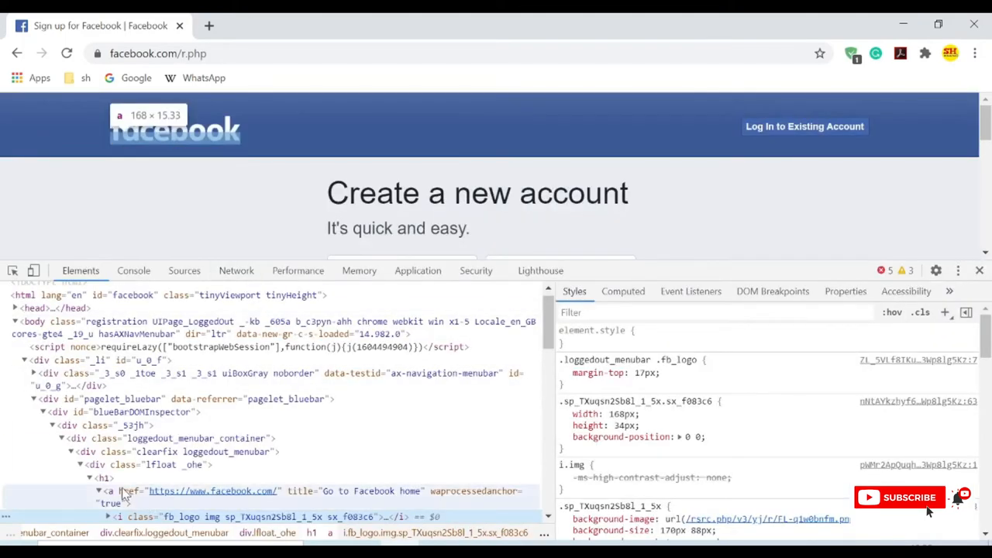
{"action": "left_click", "coordinate": [130, 490]}
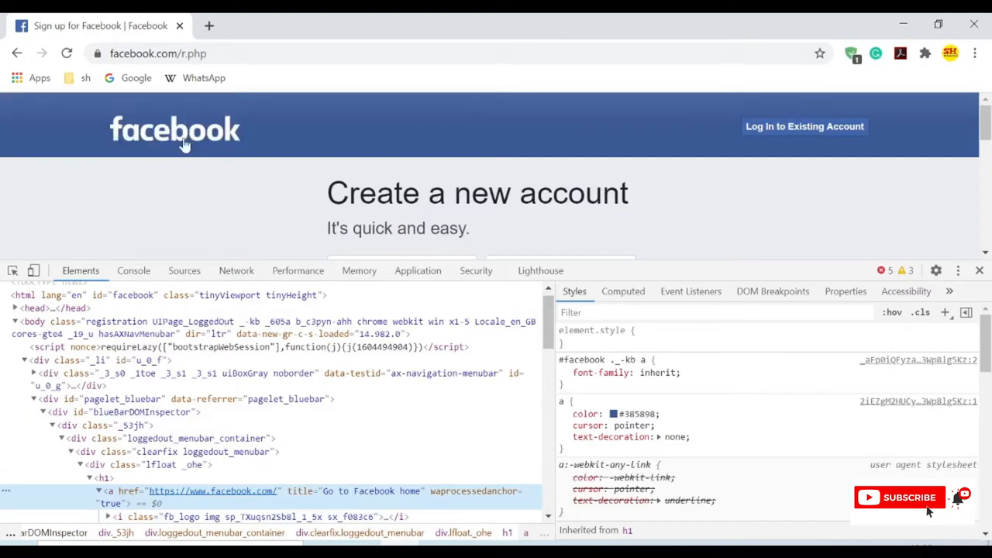
{"action": "left_click", "coordinate": [174, 131]}
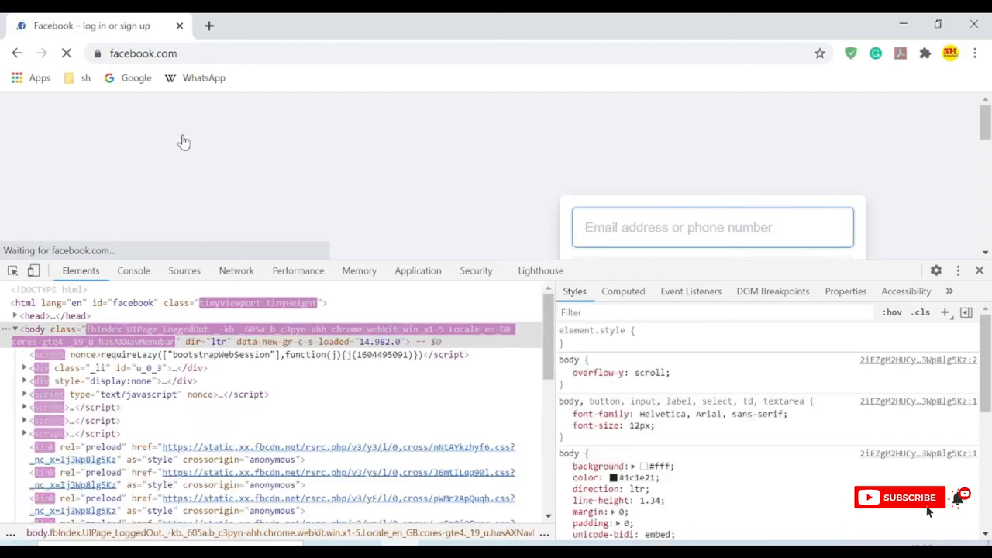
Step: Return to the r.php sign-up page to examine the footer Log In link
{"action": "left_click", "coordinate": [17, 52]}
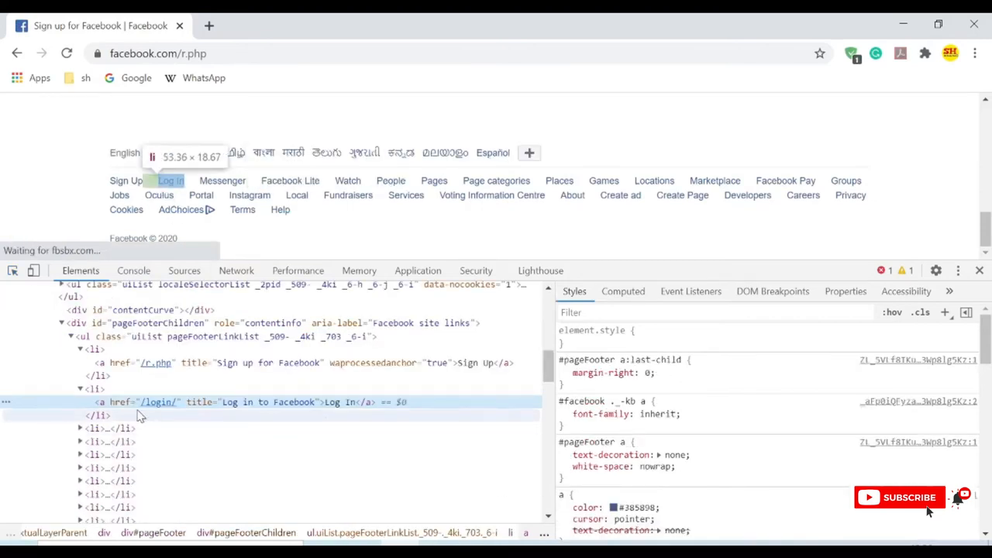
{"action": "mouse_move", "coordinate": [333, 422]}
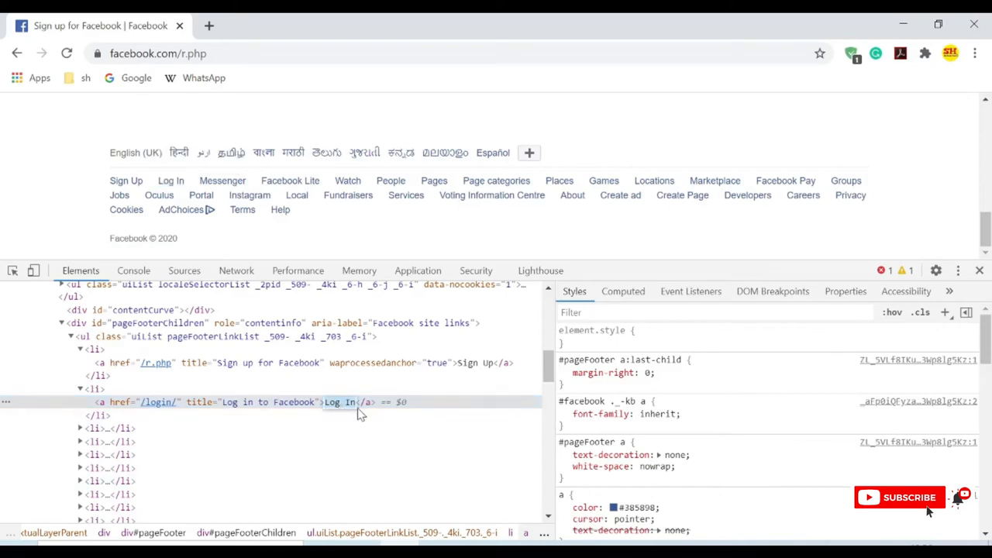
{"action": "mouse_move", "coordinate": [344, 384]}
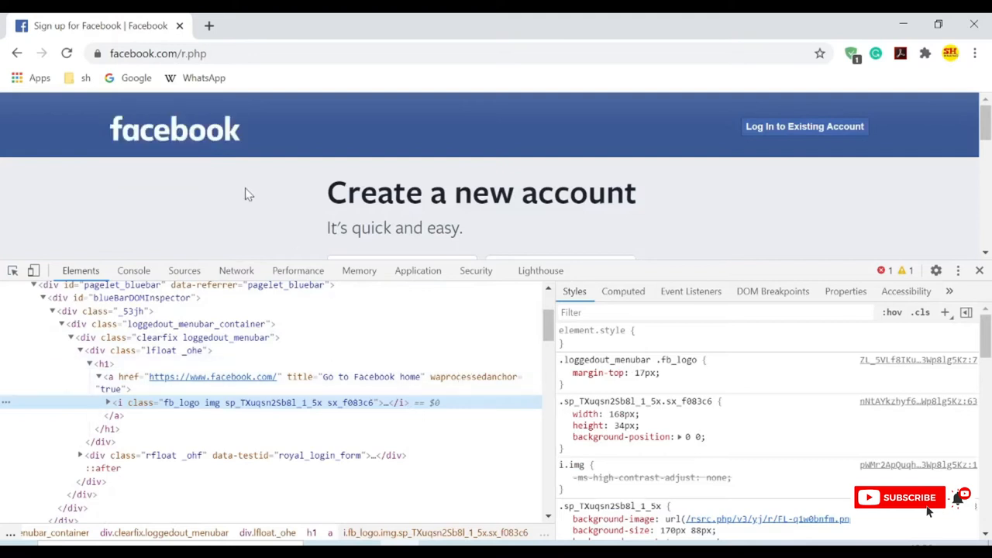
{"action": "mouse_move", "coordinate": [230, 176]}
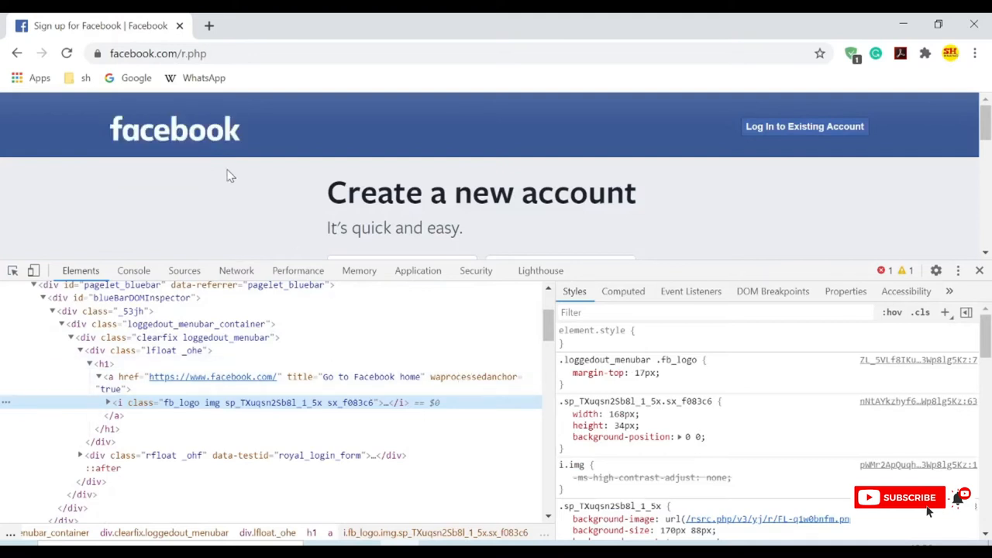
{"action": "mouse_move", "coordinate": [193, 148]}
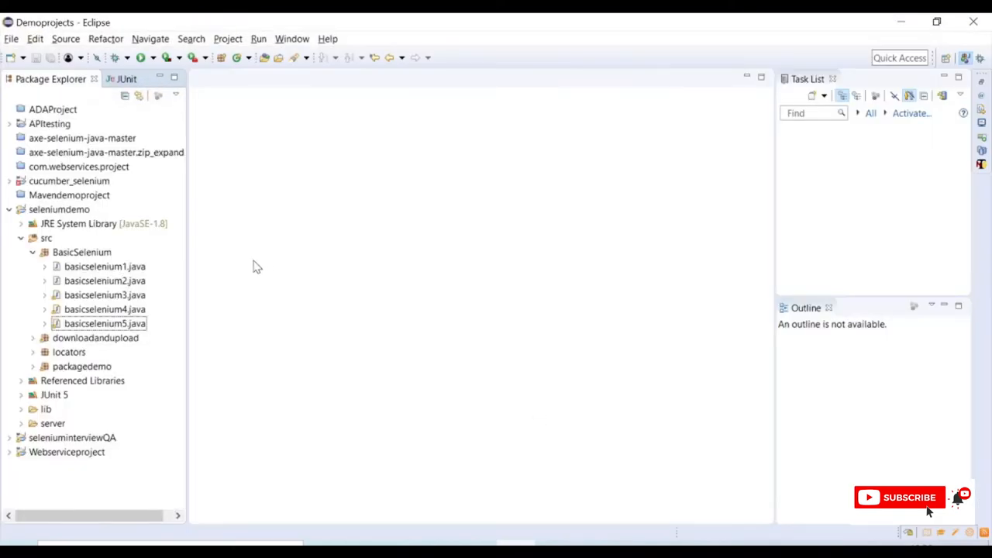
Step: Start a new Java class inside the BasicSelenium package of seleniumdemo
{"action": "left_click", "coordinate": [59, 209]}
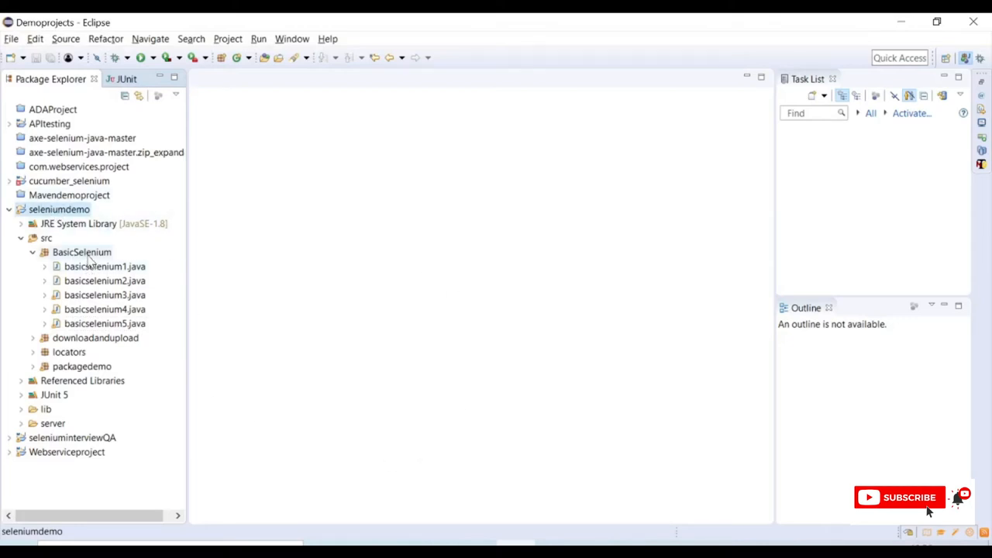
{"action": "left_click", "coordinate": [81, 251]}
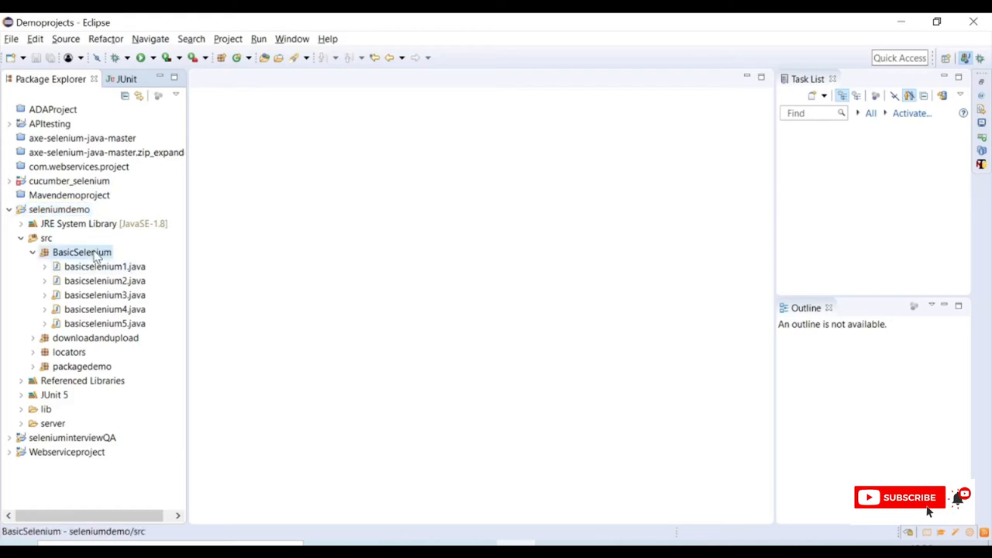
{"action": "right_click", "coordinate": [81, 251]}
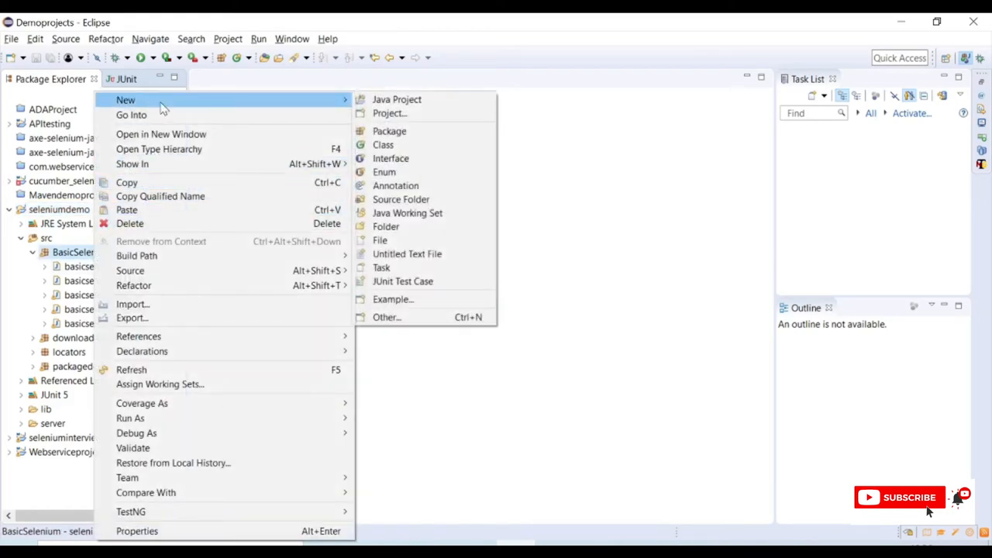
{"action": "left_click", "coordinate": [383, 146]}
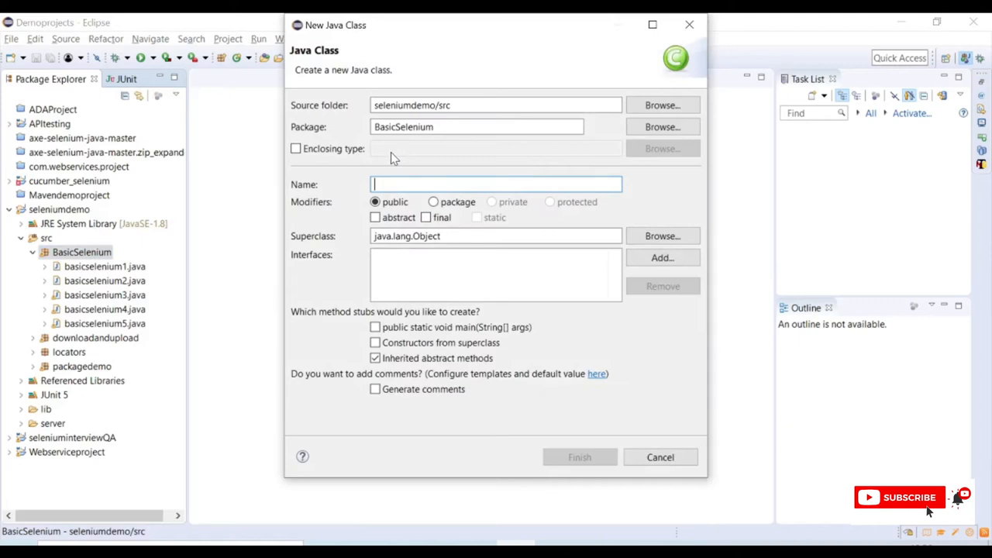
Step: Name the class basicselenium6 with a public static void main stub and create it
{"action": "type", "text": "bsic"}
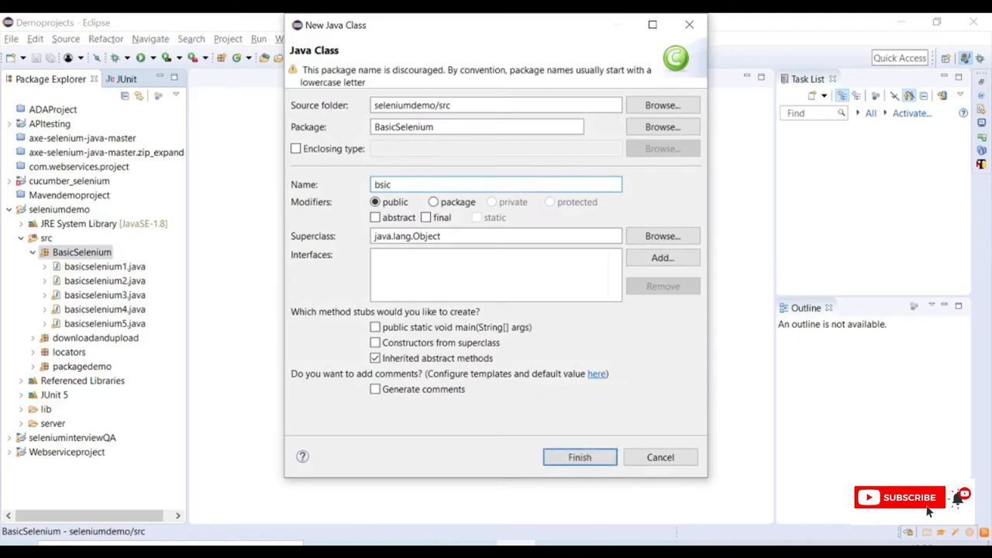
{"action": "type", "text": "ba"}
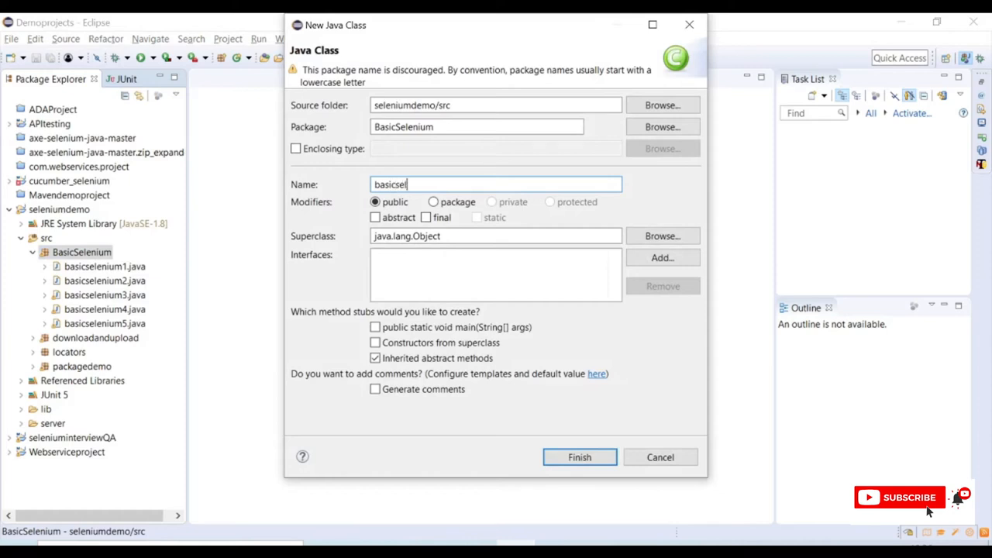
{"action": "type", "text": "enium"}
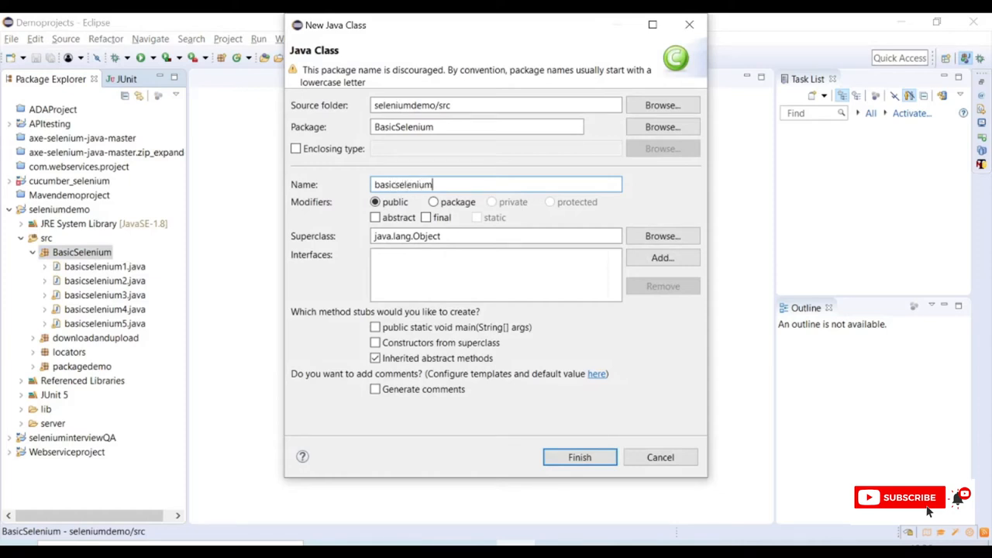
{"action": "type", "text": "6"}
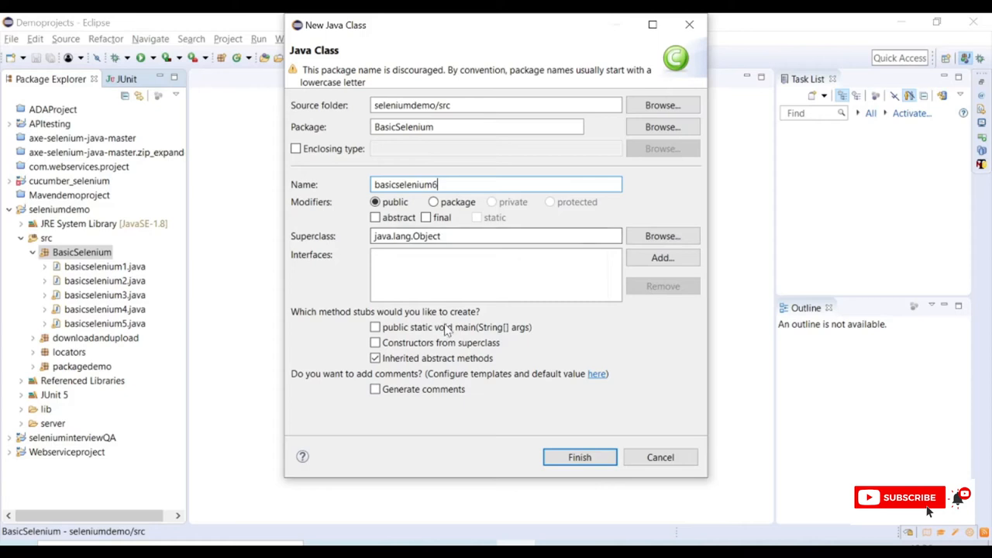
{"action": "left_click", "coordinate": [375, 327]}
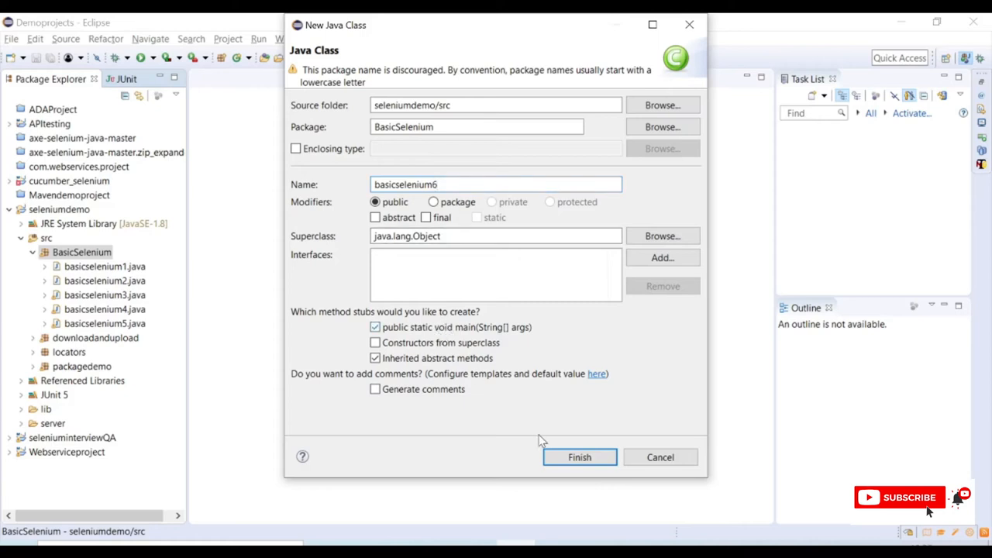
{"action": "left_click", "coordinate": [580, 456]}
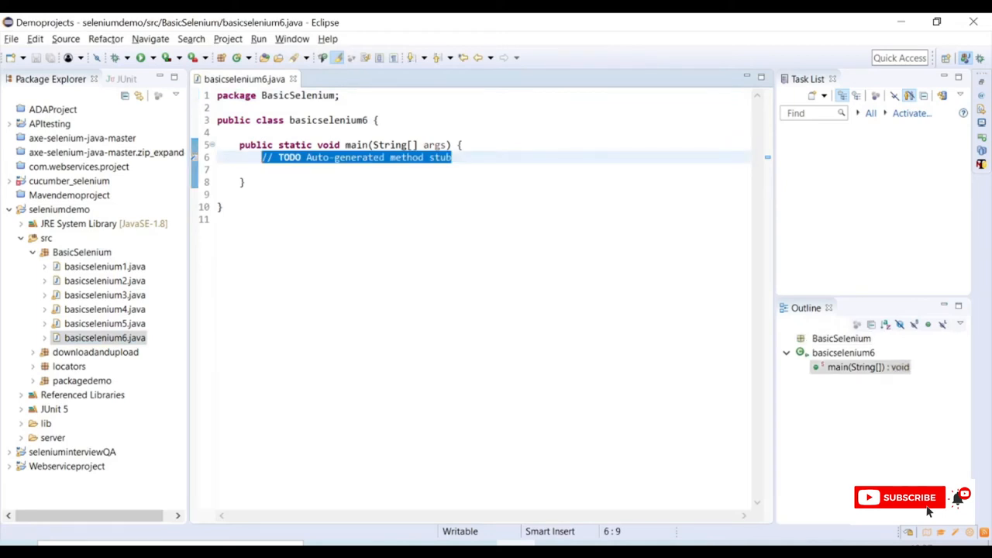
Step: Write System.setProperty("webdriver.chrome.driver", ...) at the start of main
{"action": "type", "text": "sy"}
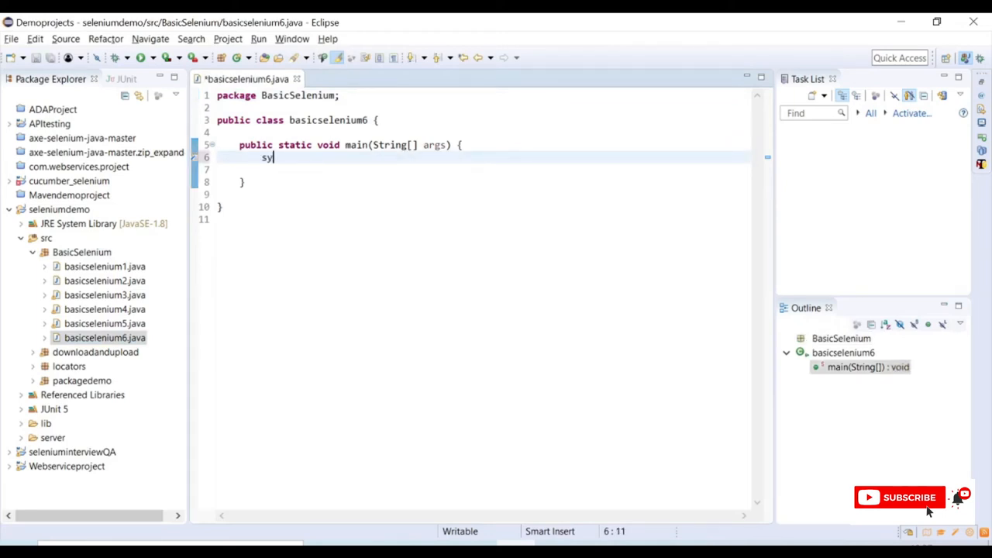
{"action": "type", "text": "stem"}
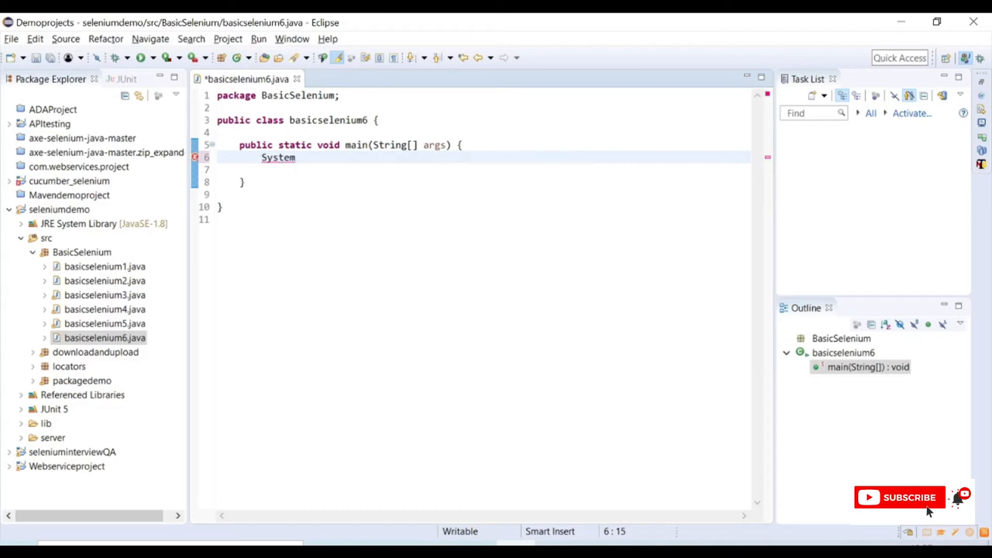
{"action": "type", "text": ".ste"}
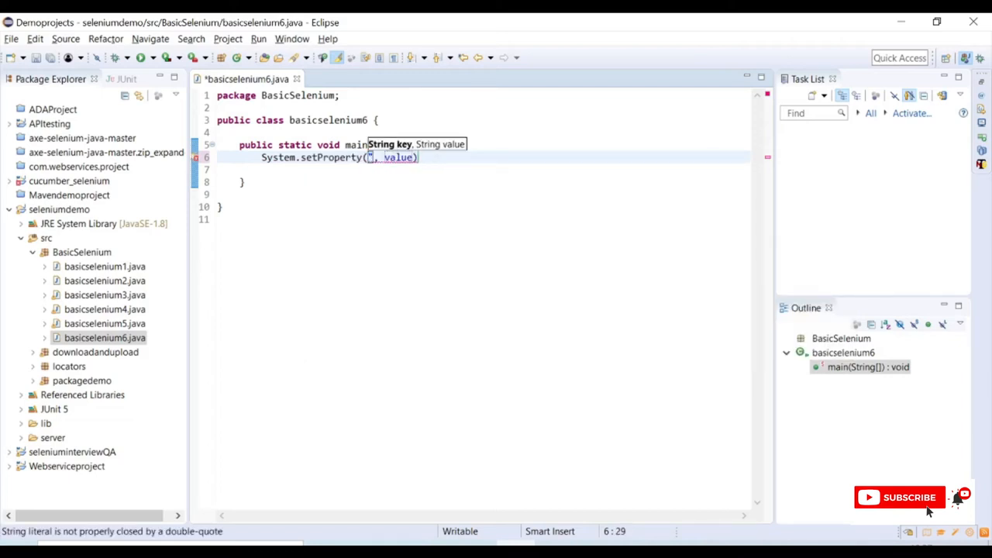
{"action": "type", "text": "webdriver"}
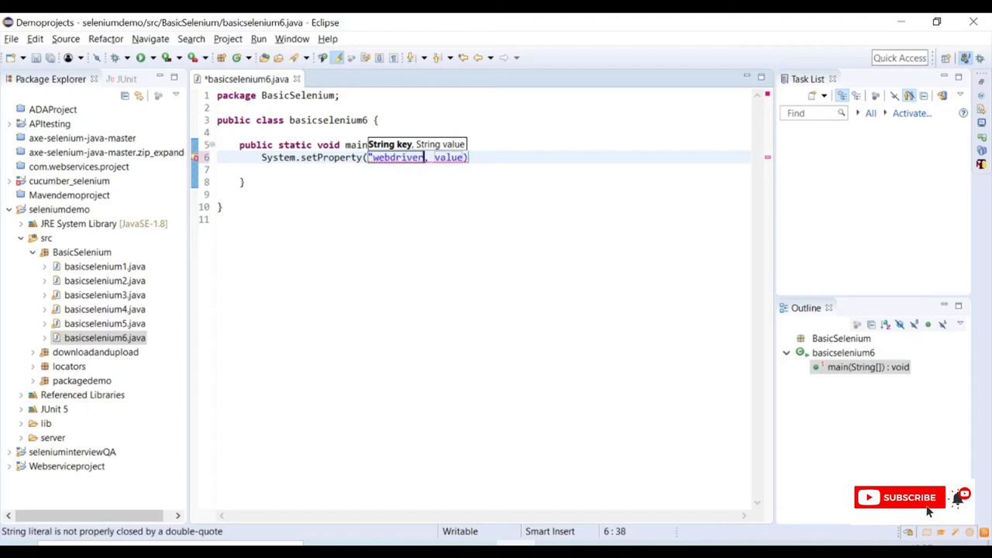
{"action": "type", "text": ".selenium"}
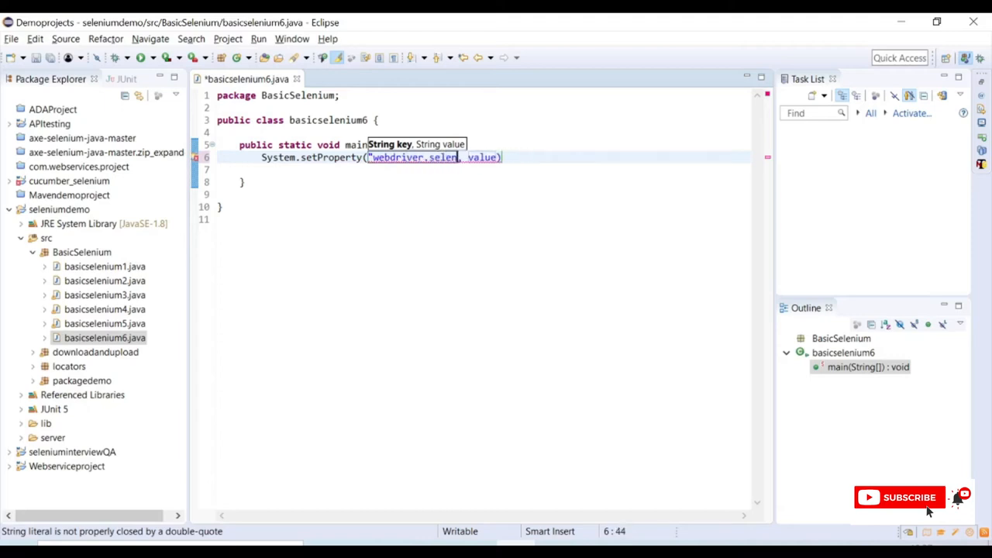
{"action": "type", "text": "chr"}
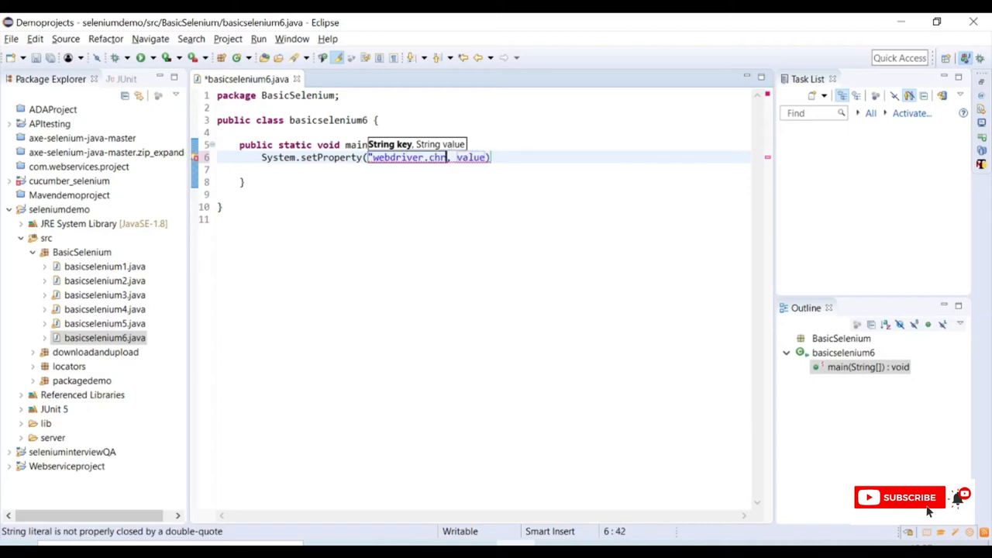
{"action": "type", "text": "ome"}
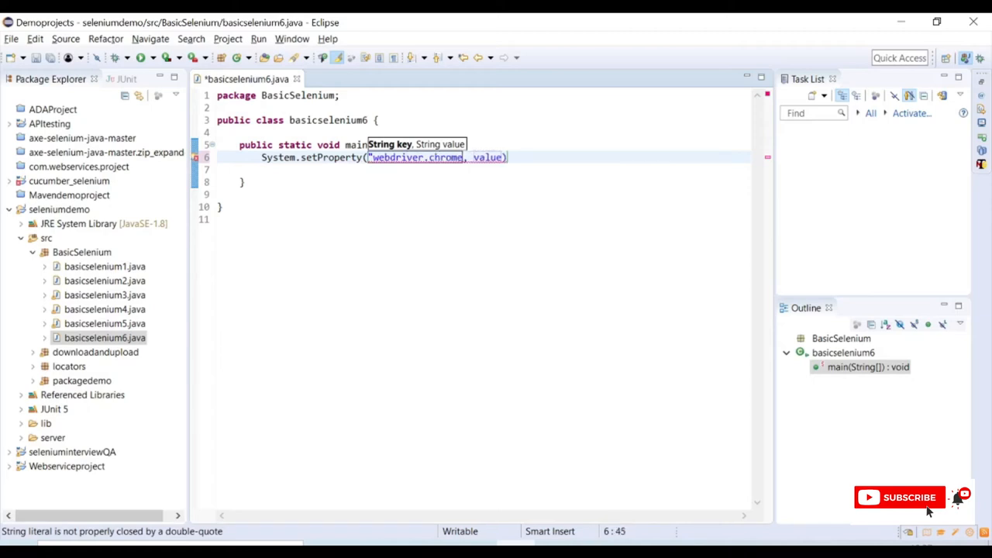
{"action": "type", "text": ".dri"}
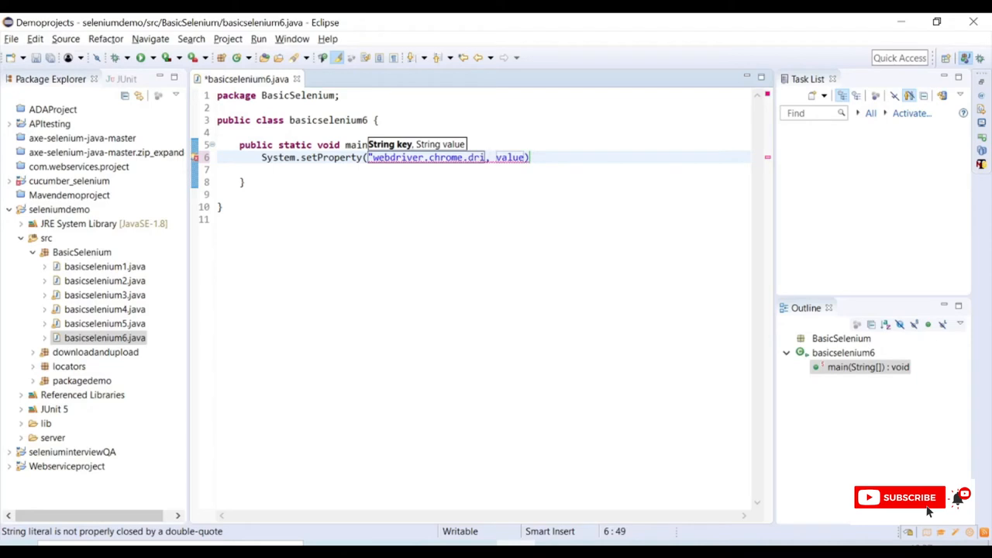
{"action": "type", "text": "ver\""}
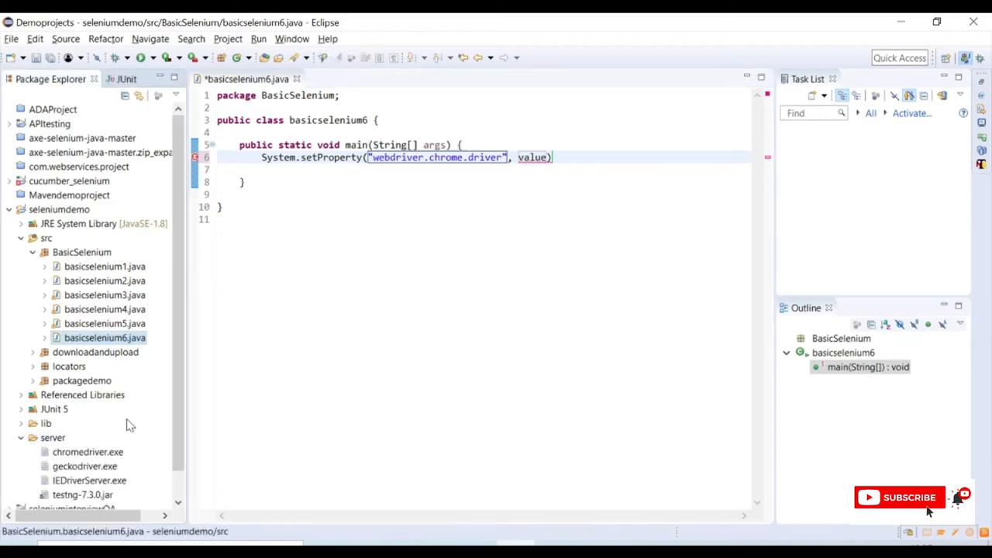
Step: Copy chromedriver.exe's location path from its Properties for the setProperty value
{"action": "scroll", "scroll_direction": "up", "scroll_amount": 3}
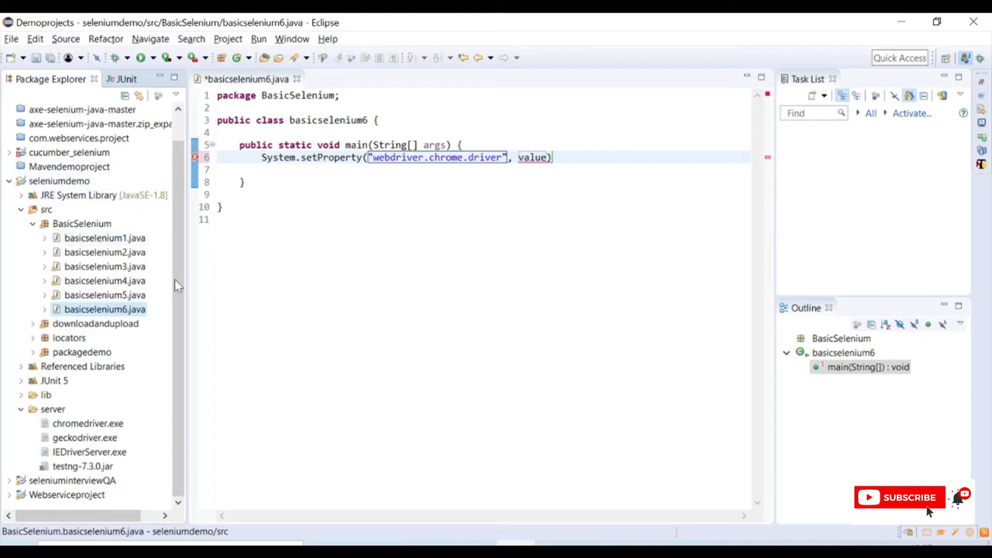
{"action": "mouse_move", "coordinate": [147, 438]}
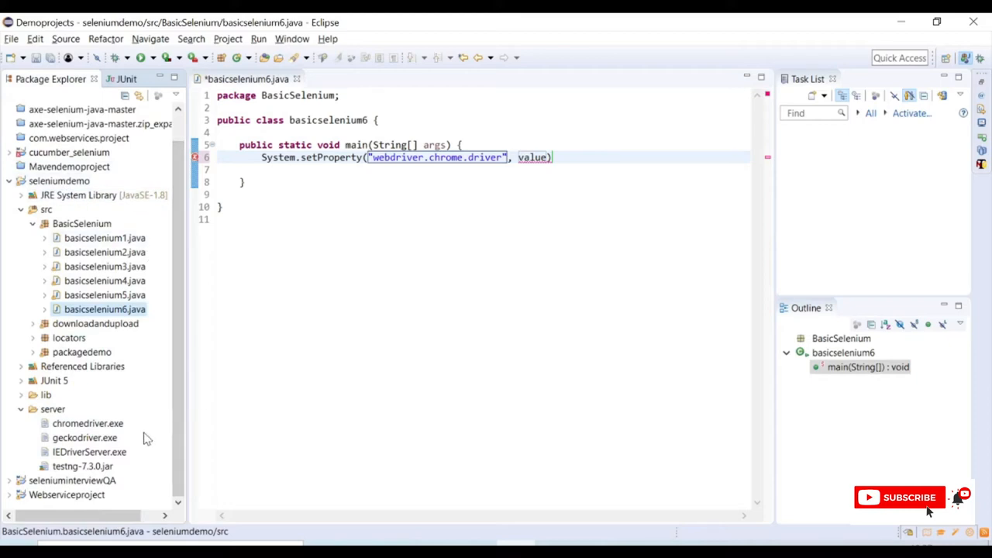
{"action": "right_click", "coordinate": [87, 423]}
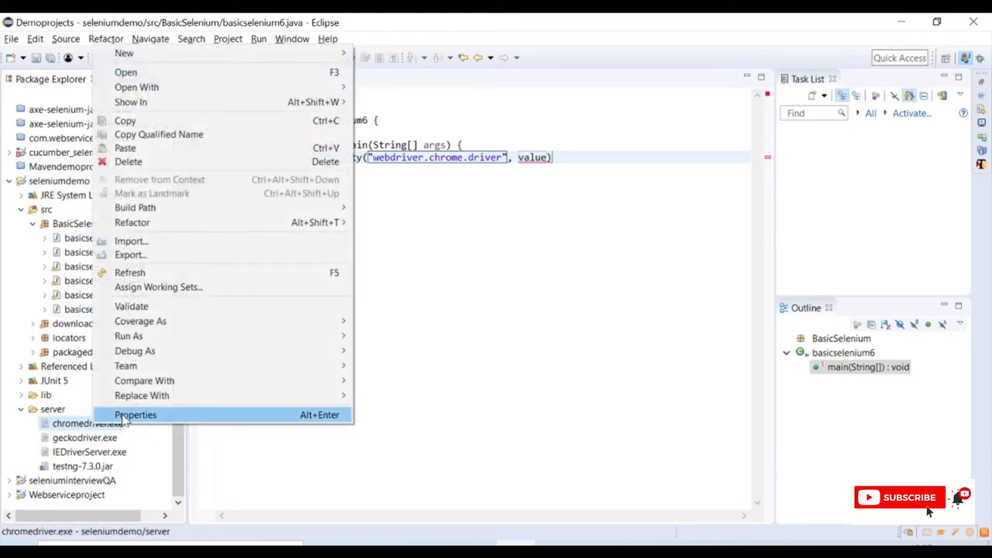
{"action": "left_click", "coordinate": [135, 414]}
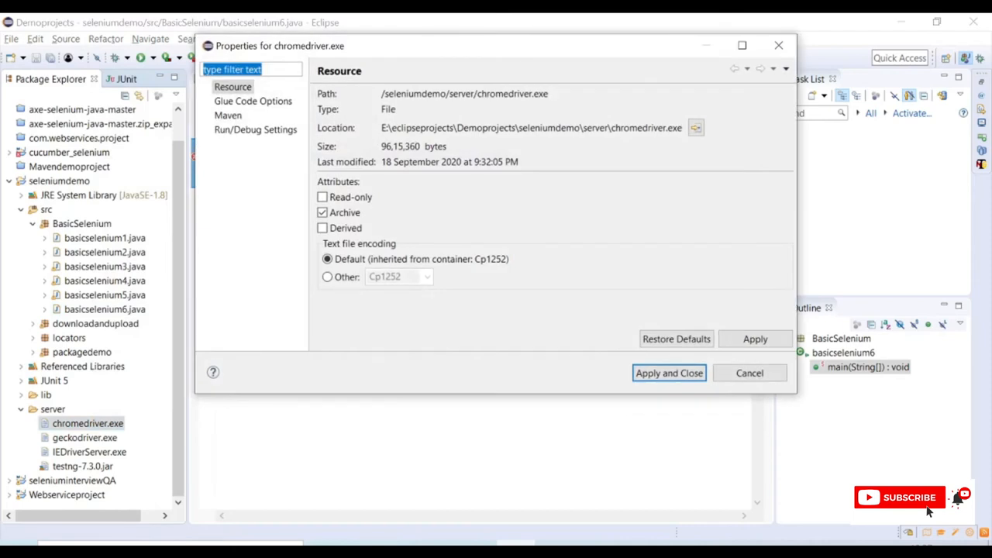
{"action": "triple_click", "coordinate": [530, 128]}
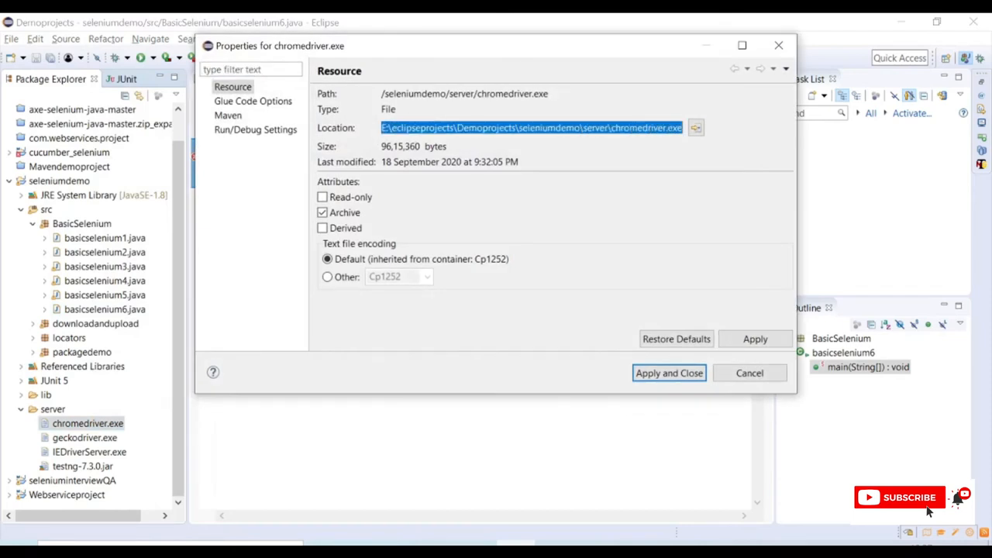
{"action": "left_click", "coordinate": [668, 372]}
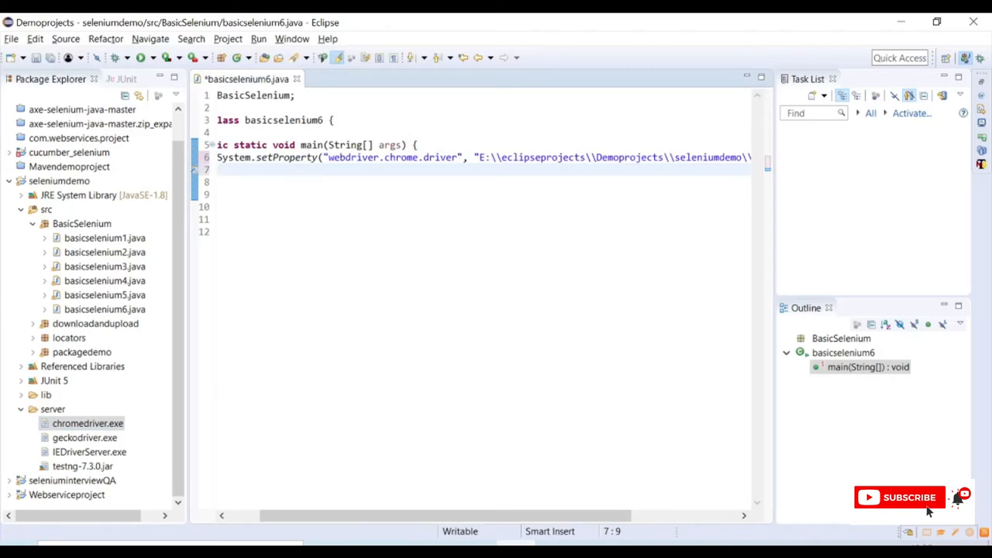
Step: Declare WebDriver driver = new ChromeDriver(); with the needed imports
{"action": "type", "text": "webdrive"}
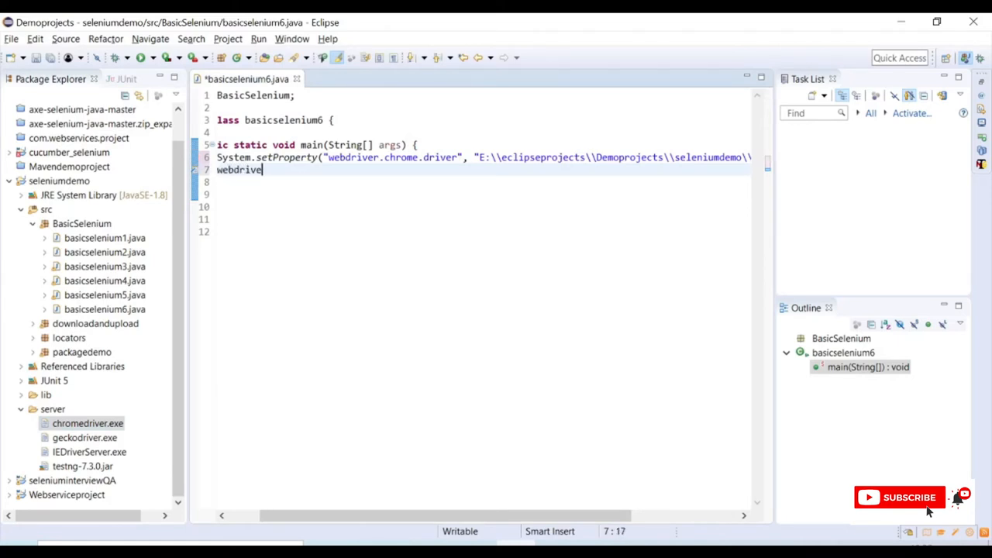
{"action": "type", "text": "WebDriver"}
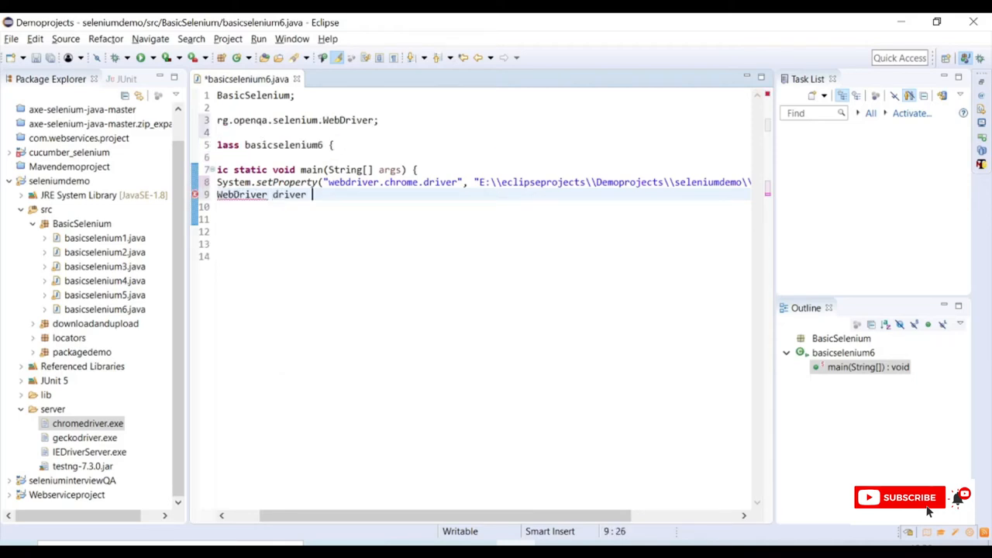
{"action": "type", "text": "= new"}
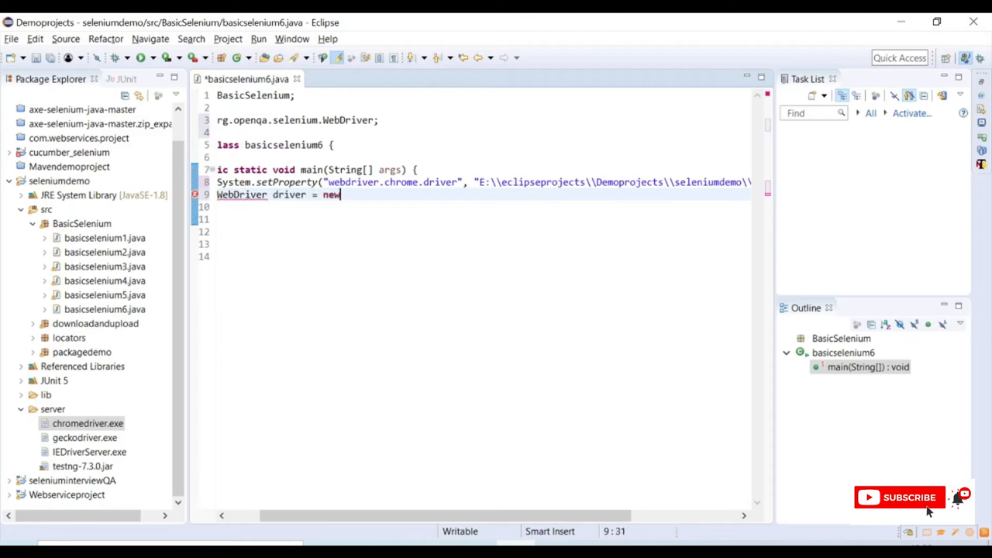
{"action": "type", "text": "chromeDriver();"}
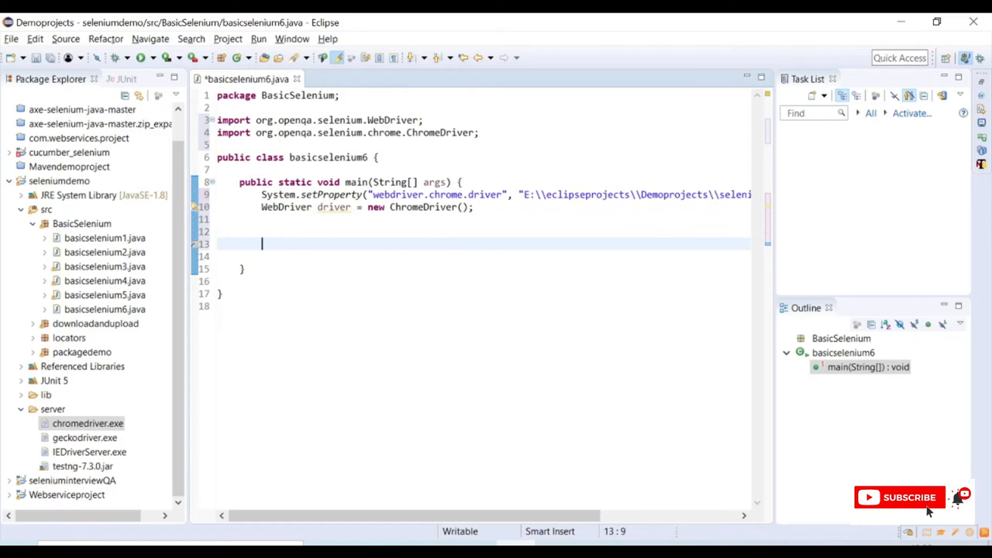
{"action": "type", "text": "driver.get(arg0);"}
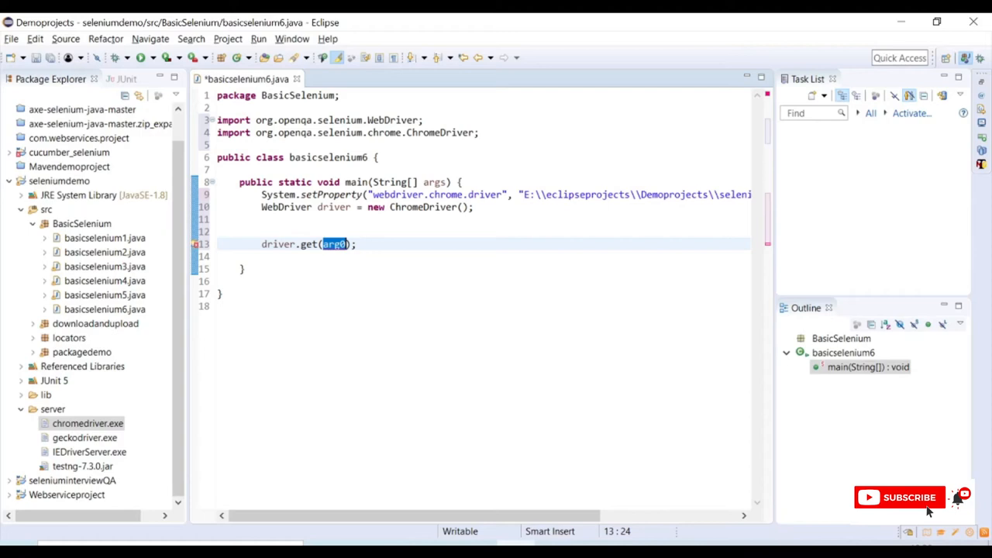
{"action": "type", "text": "\"https://www.facebook.com/r.php\""}
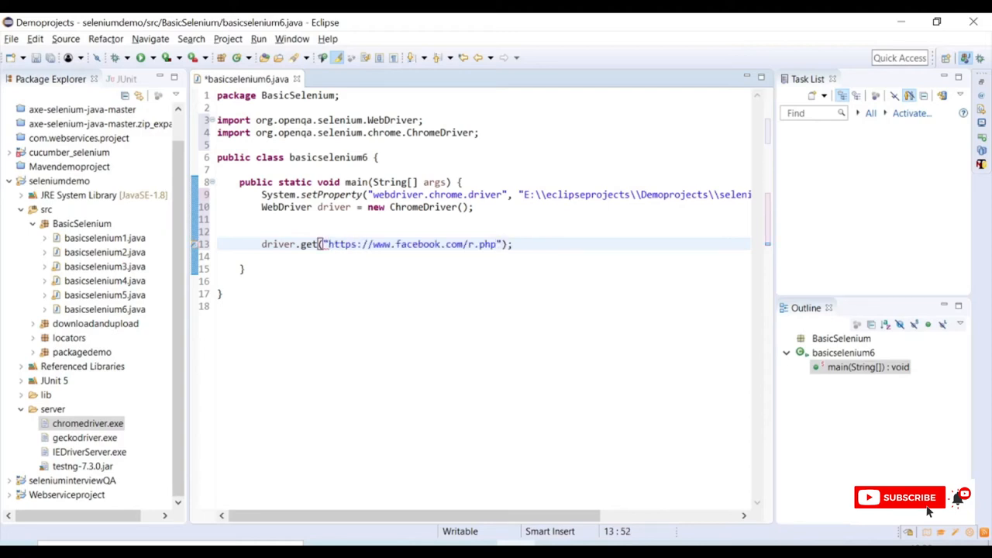
{"action": "key", "text": "Return"}
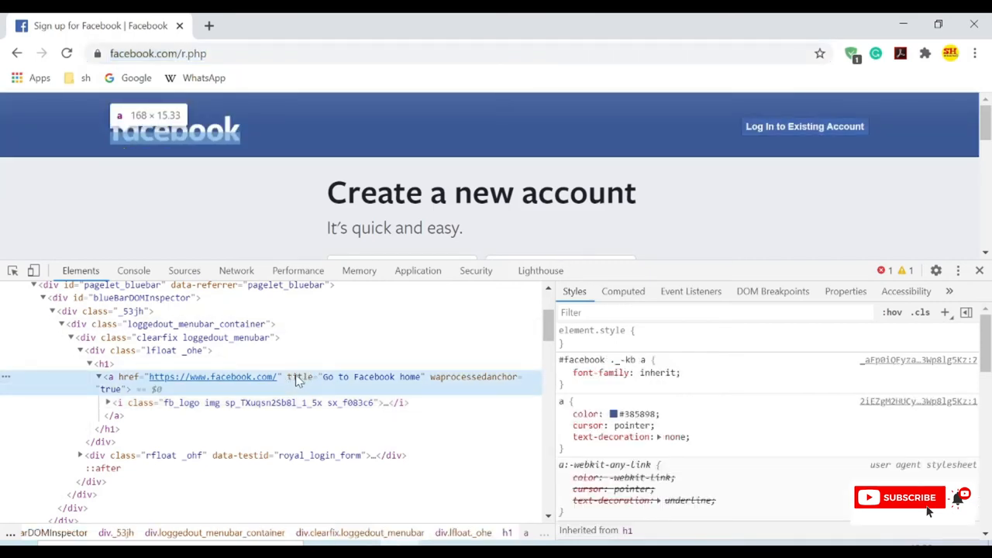
Step: Search DevTools Elements for a[title='Go to Facebook home'] to verify the logo selector
{"action": "right_click", "coordinate": [292, 380]}
{"action": "type", "text": "a[t"}
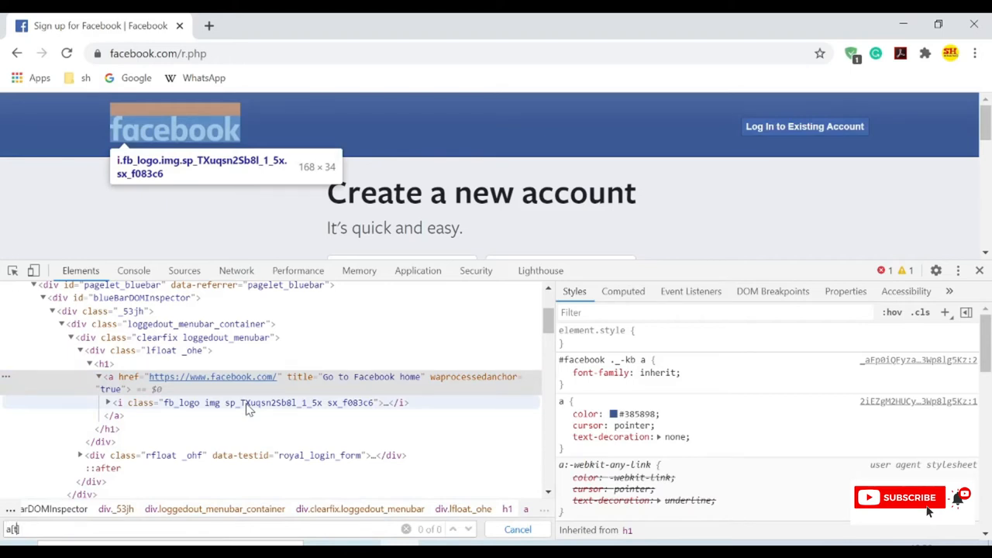
{"action": "type", "text": "itle=]"}
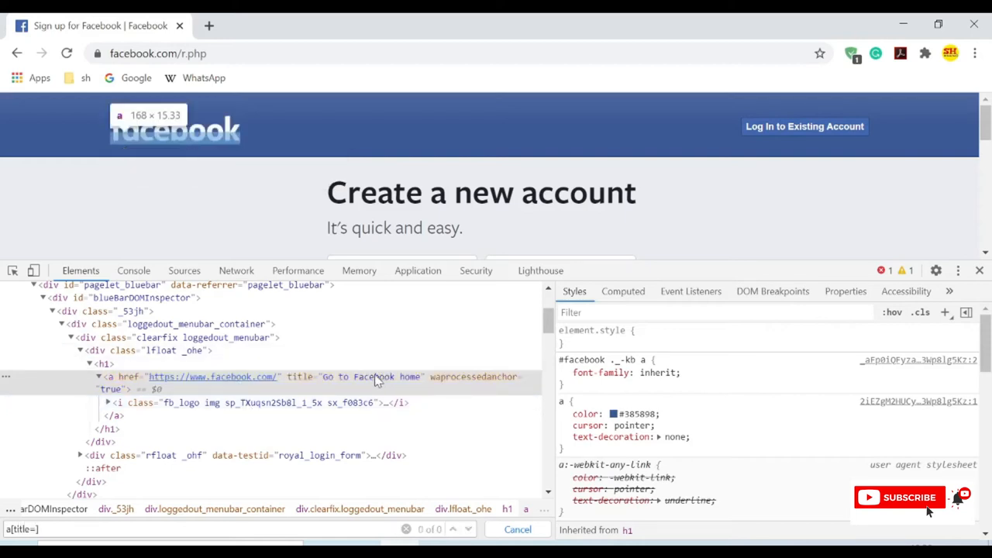
{"action": "mouse_move", "coordinate": [372, 377]}
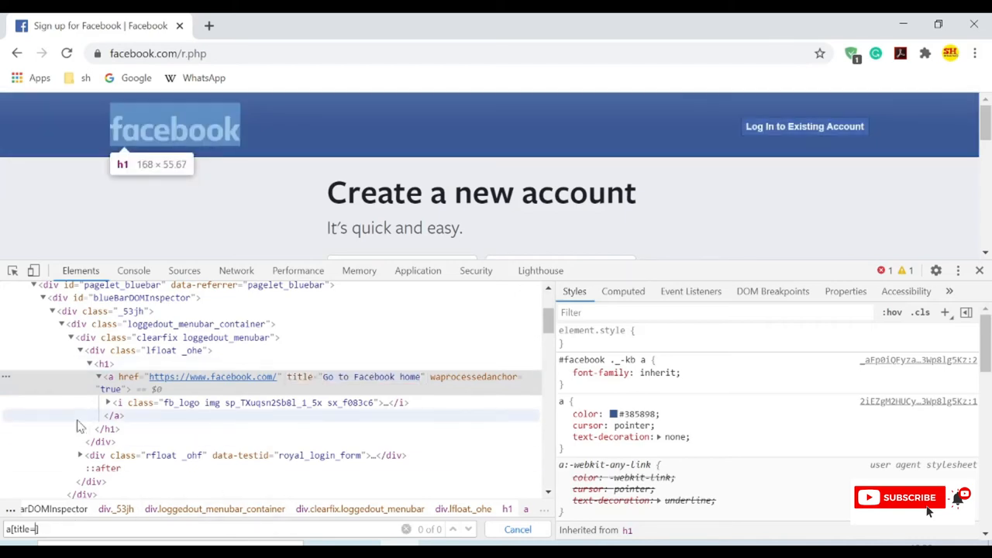
{"action": "type", "text": "'Go to Facebook home']"}
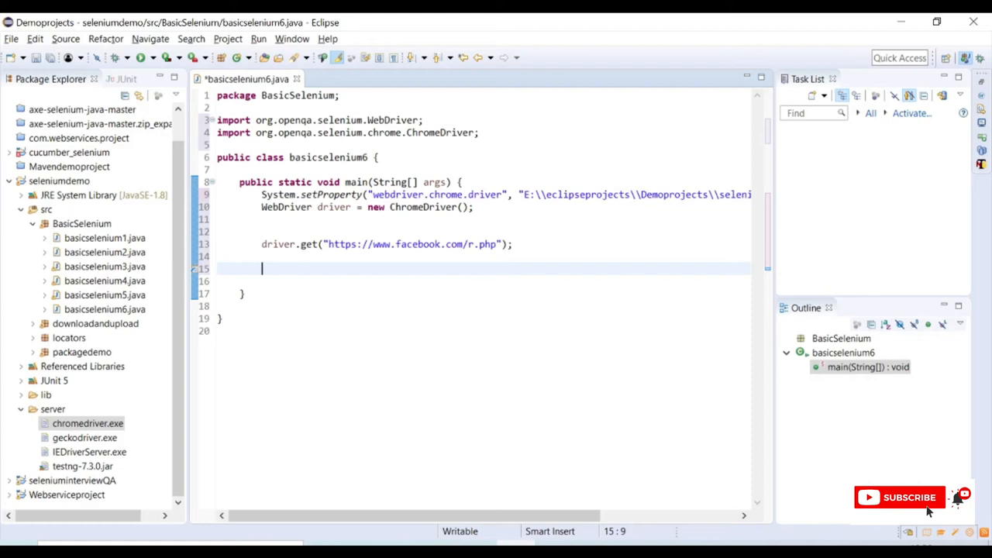
Step: Declare WebElement logo = driver.findElement(By.cssSelector("a[title='Go to Facebook home']"));
{"action": "type", "text": "web"}
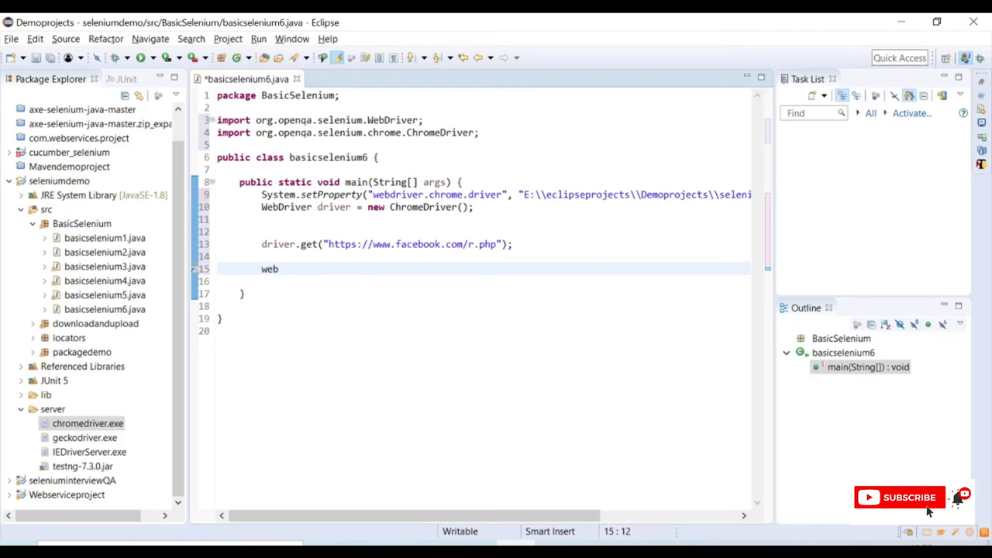
{"action": "type", "text": "ele"}
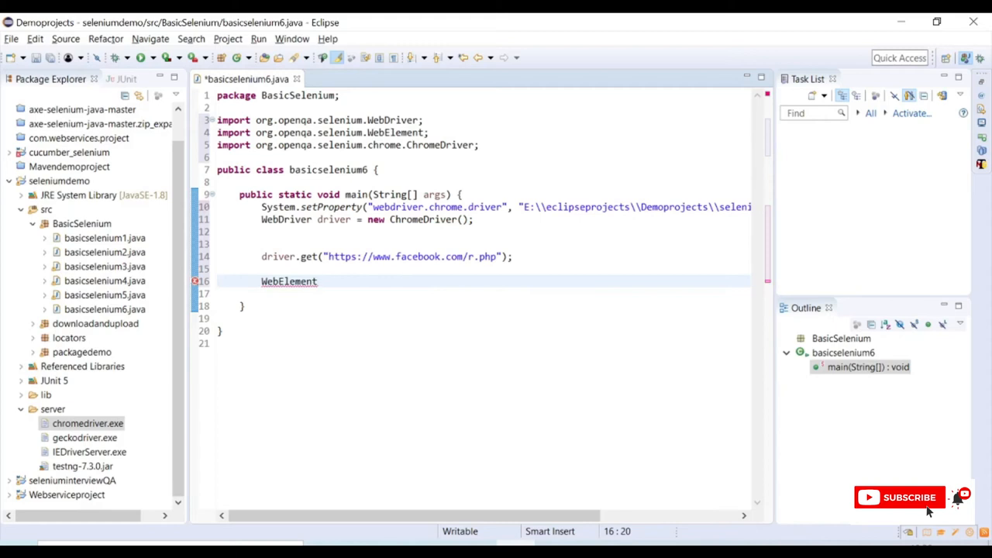
{"action": "type", "text": "lo"}
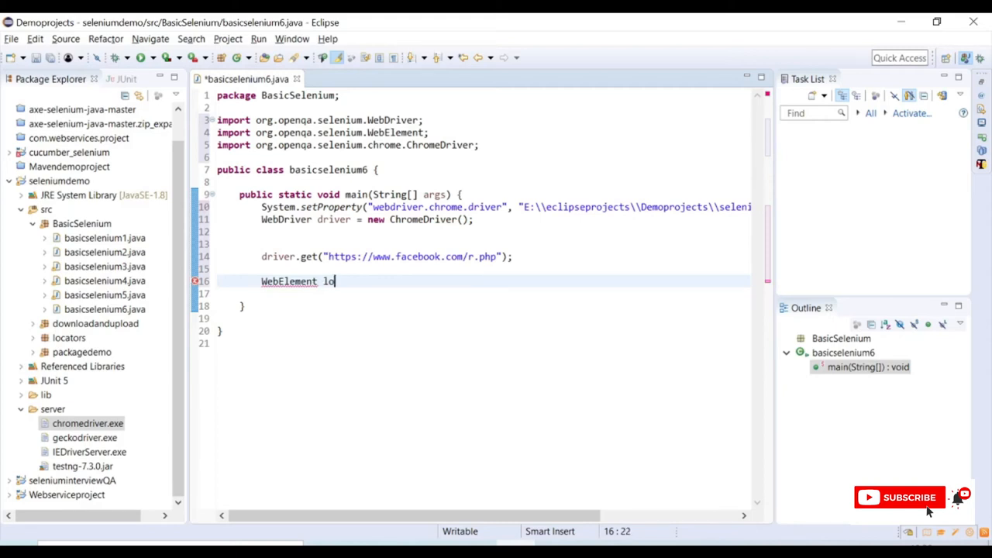
{"action": "type", "text": "go ="}
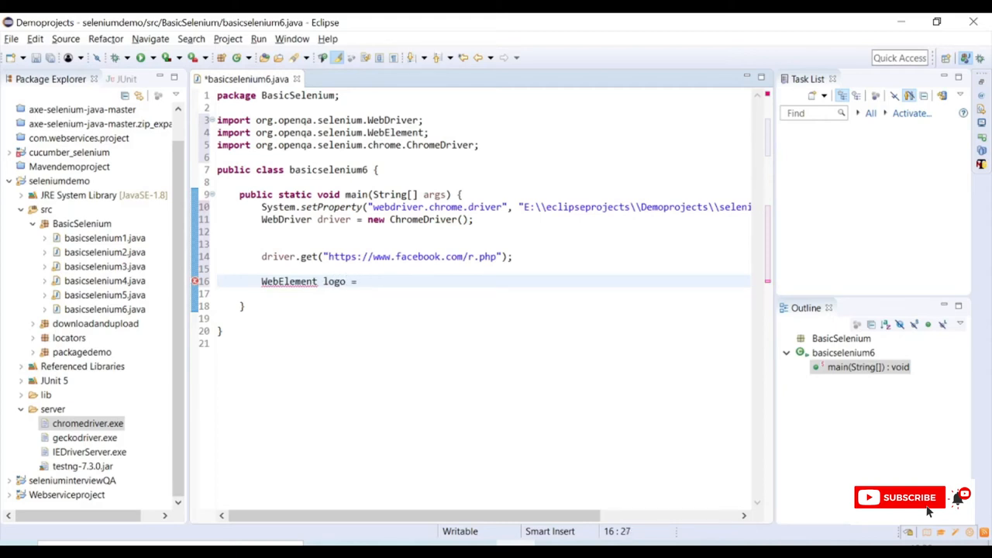
{"action": "type", "text": "driver"}
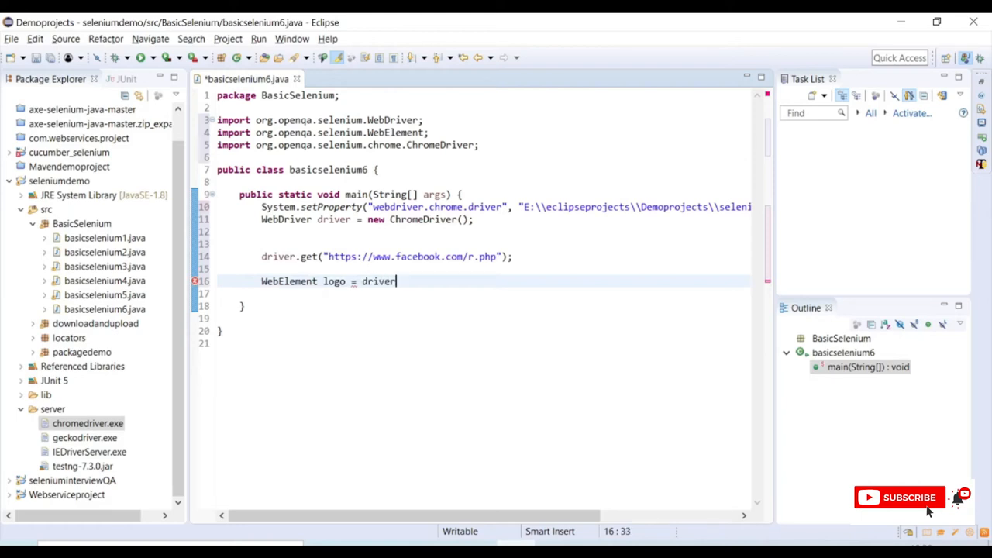
{"action": "type", "text": ".findElement(arg0"}
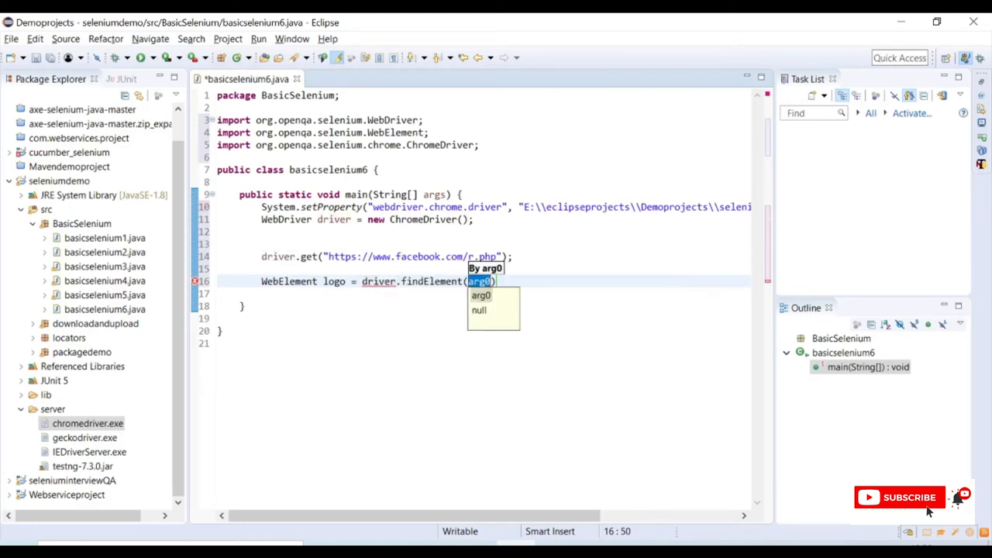
{"action": "type", "text": "By.cssSelector(\"a[title='Go to Facebook home']"}
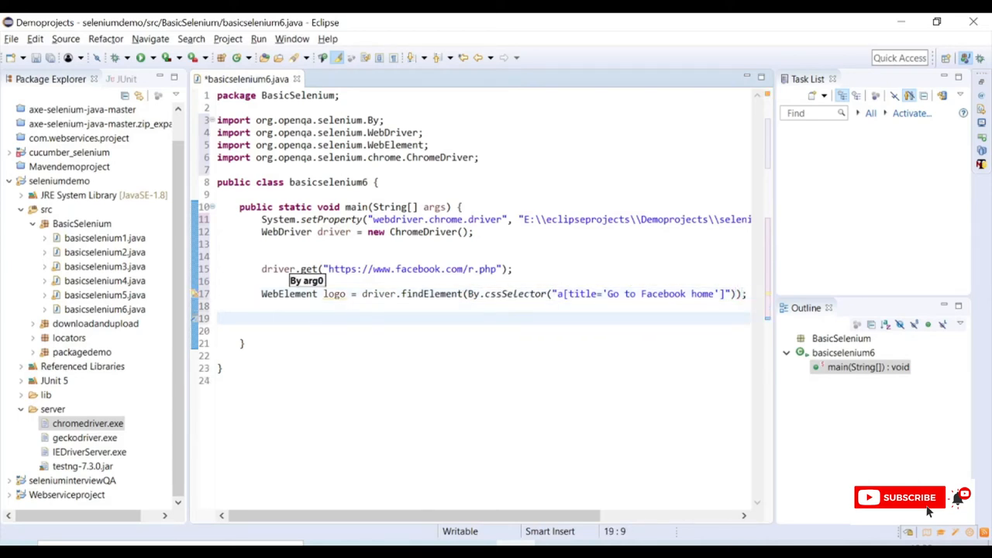
Step: Add logo.click(); and leave a blank line above it
{"action": "type", "text": "1"}
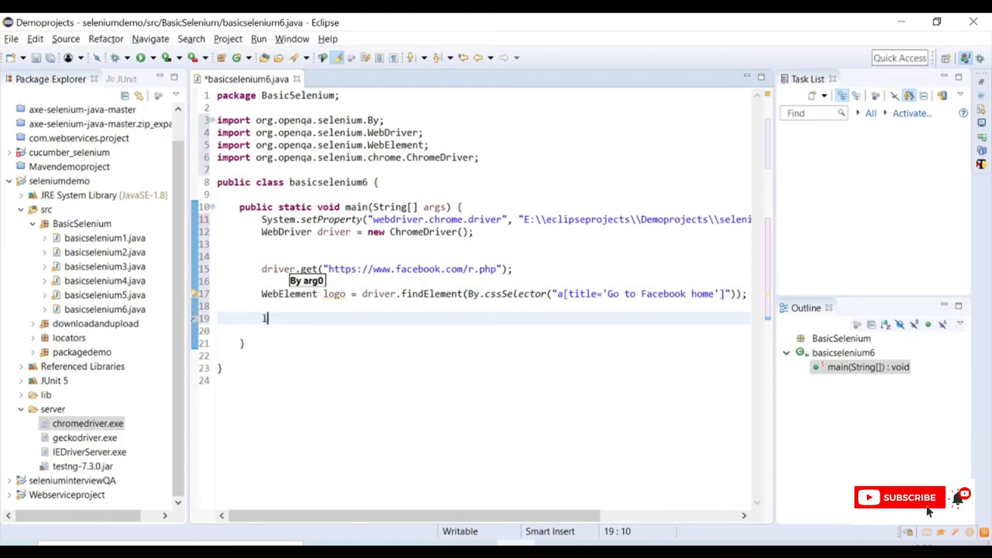
{"action": "type", "text": "ogo"}
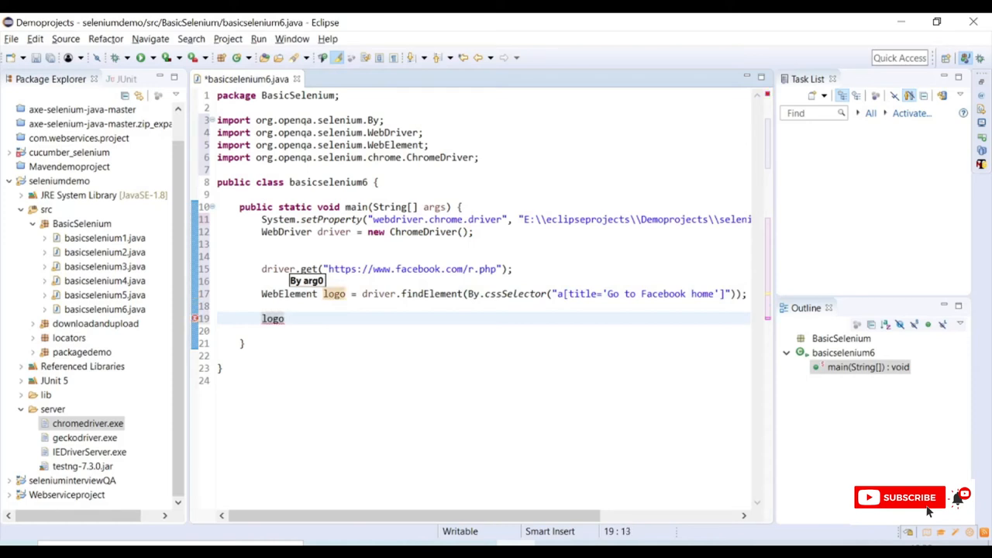
{"action": "type", "text": ".click();"}
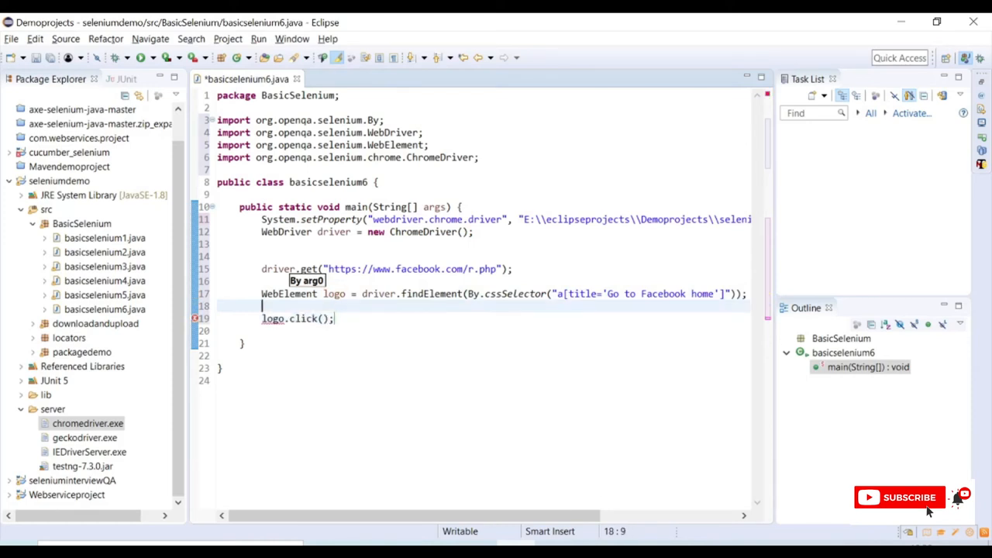
{"action": "key", "text": "Return"}
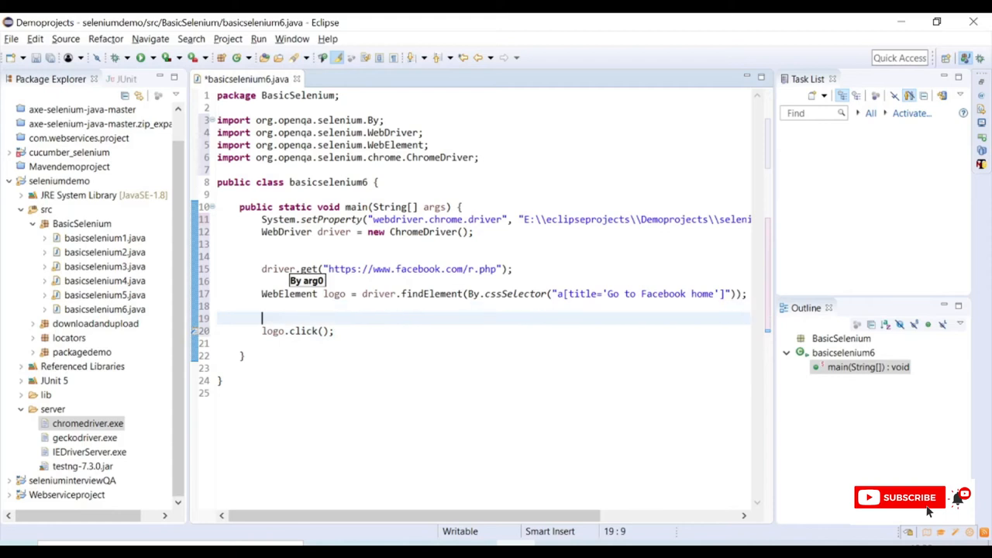
Step: Print driver.getTitle() before logo.click() and start a second print after it
{"action": "type", "text": "sys"}
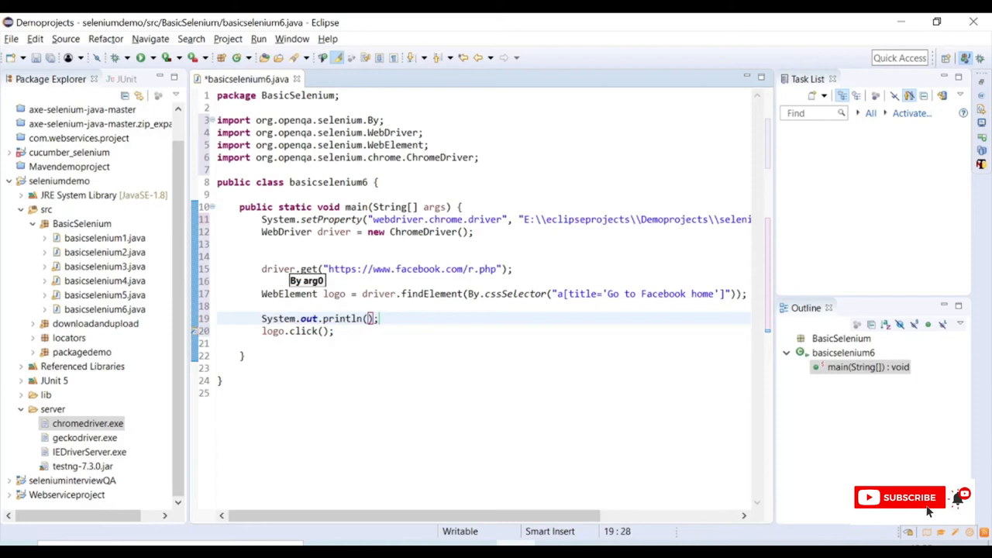
{"action": "type", "text": "driver."}
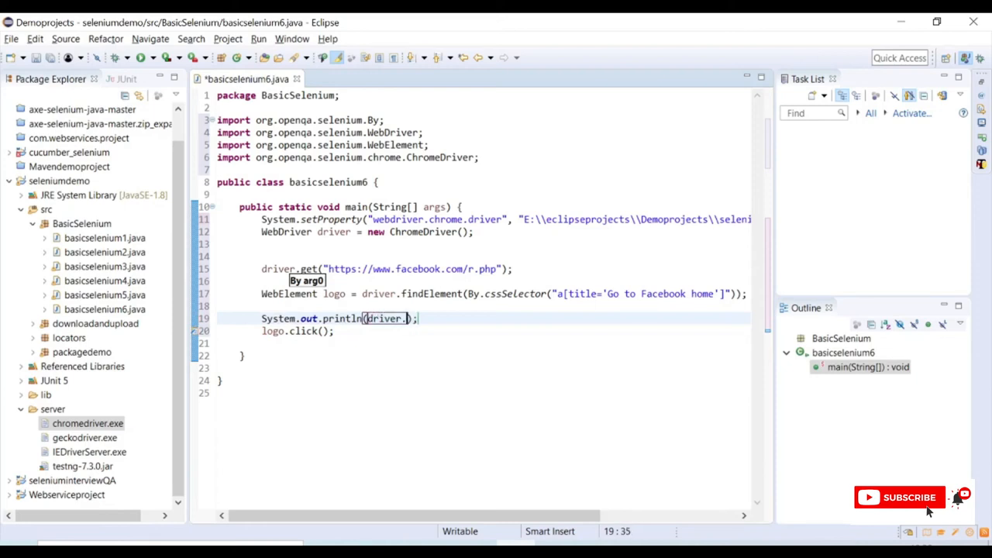
{"action": "type", "text": "getTitle("}
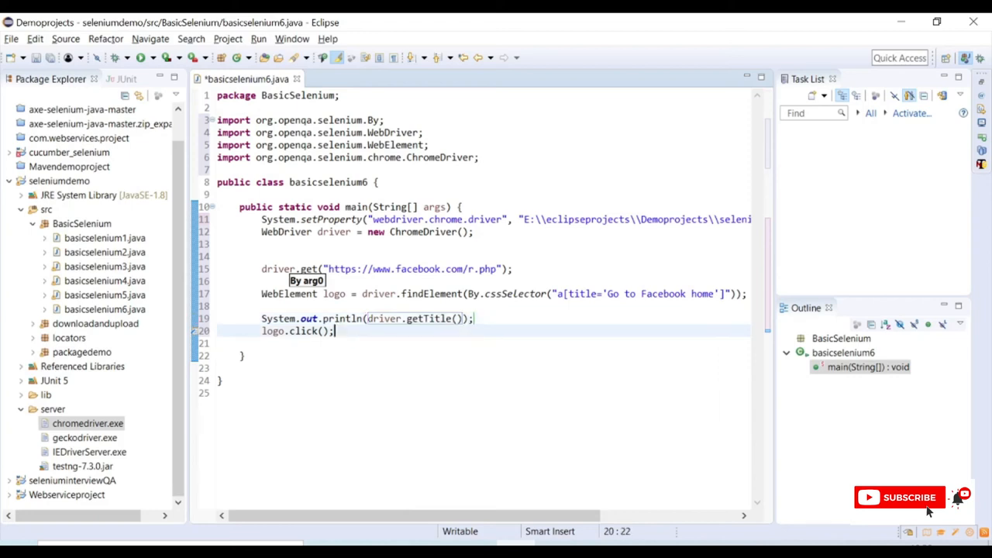
{"action": "type", "text": "sys"}
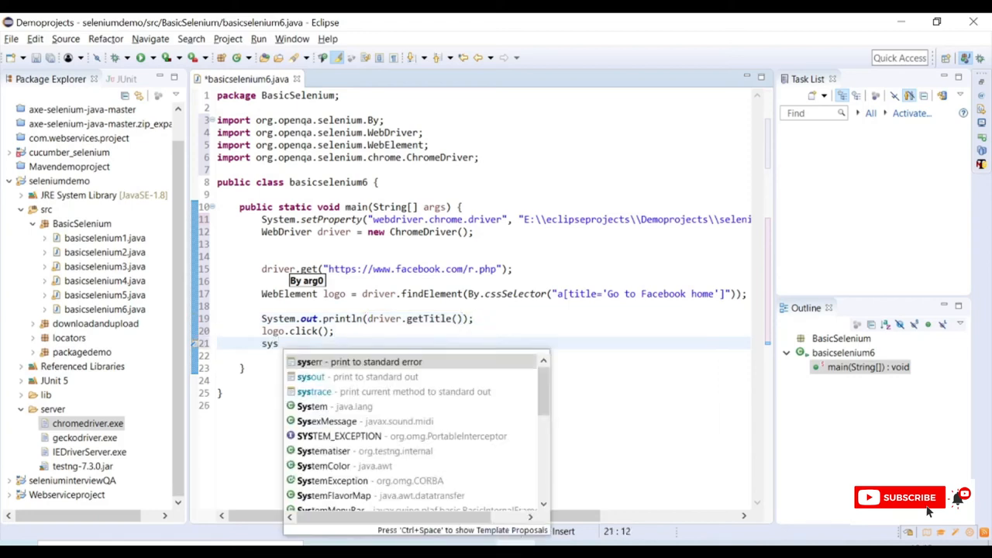
Step: Fill the second println with driver.getTitle() and save the file
{"action": "left_click", "coordinate": [310, 377]}
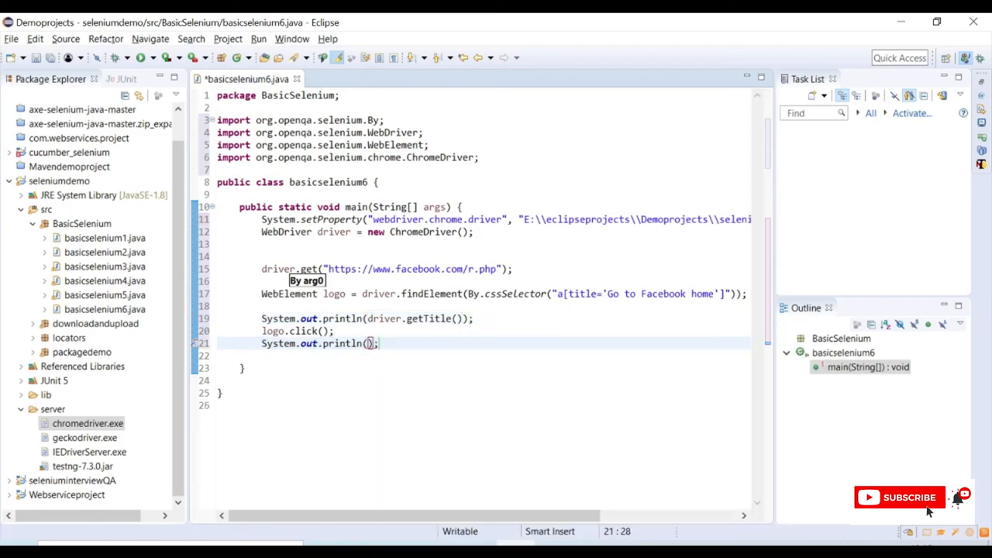
{"action": "type", "text": "driver"}
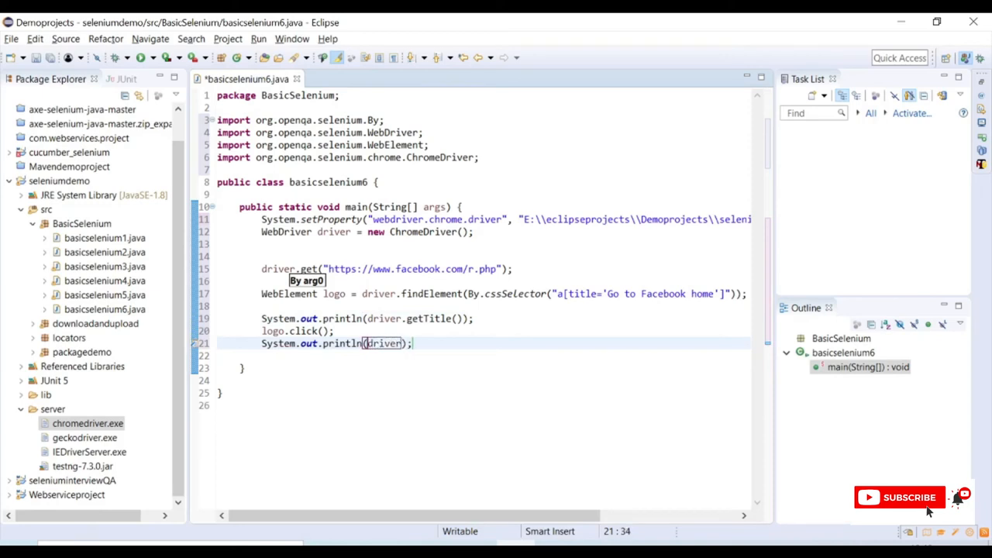
{"action": "type", "text": ".getTitle()"}
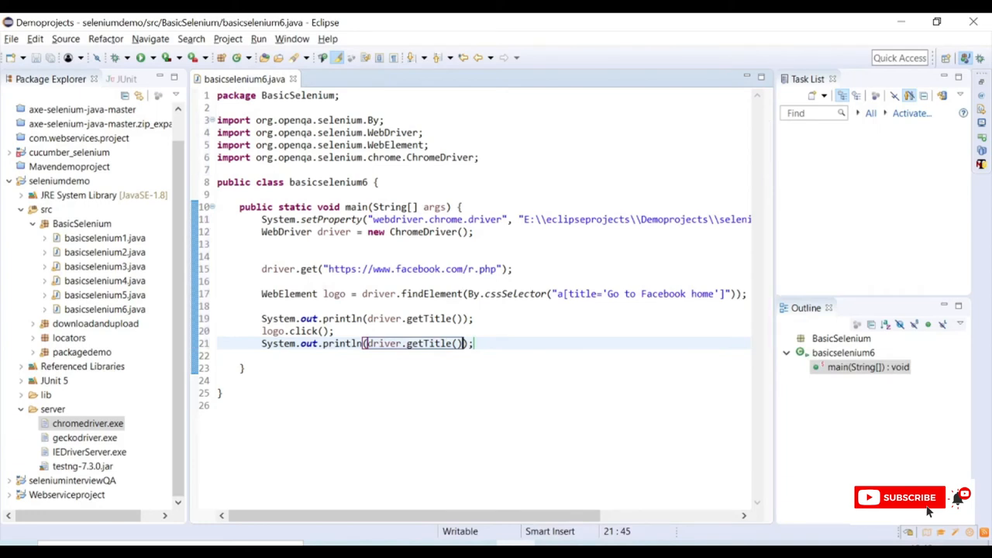
{"action": "left_click", "coordinate": [245, 367]}
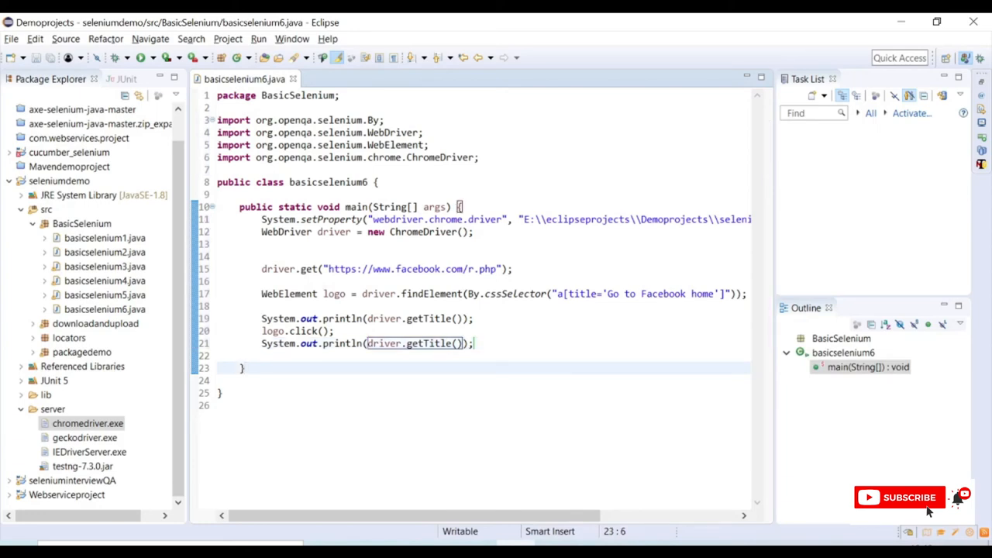
{"action": "mouse_move", "coordinate": [140, 57]}
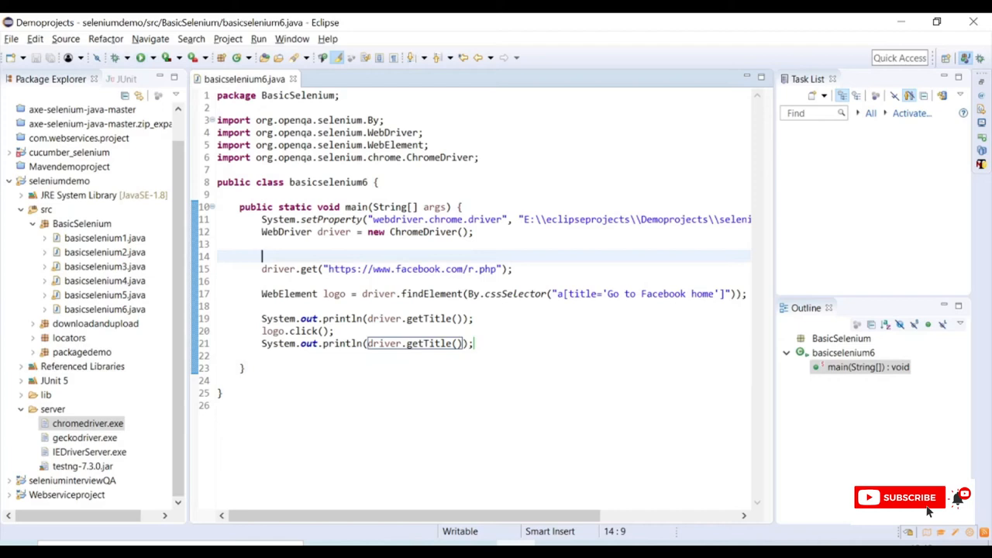
Step: Add driver.manage().window().maximize(); right after the driver is created and save
{"action": "type", "text": "driver"}
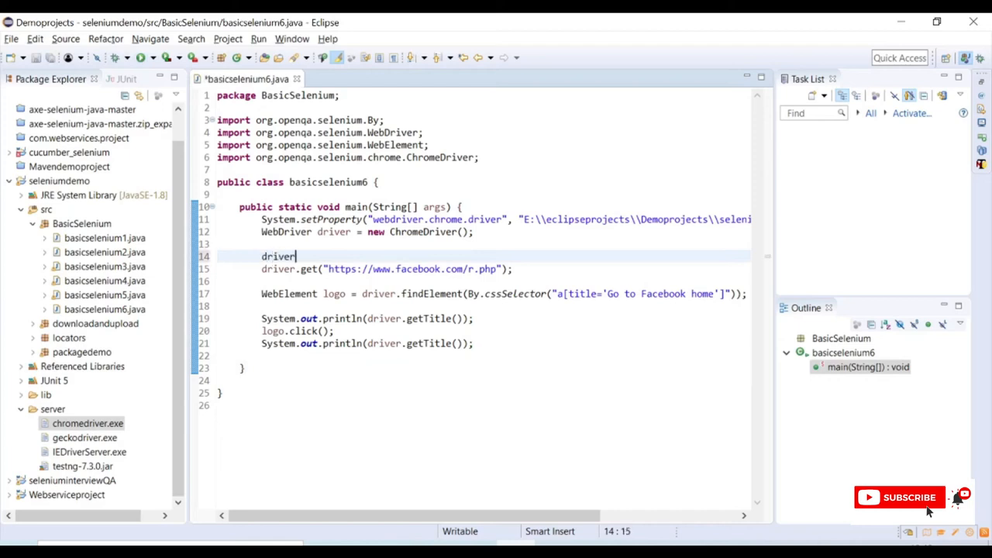
{"action": "type", "text": ".manage()."}
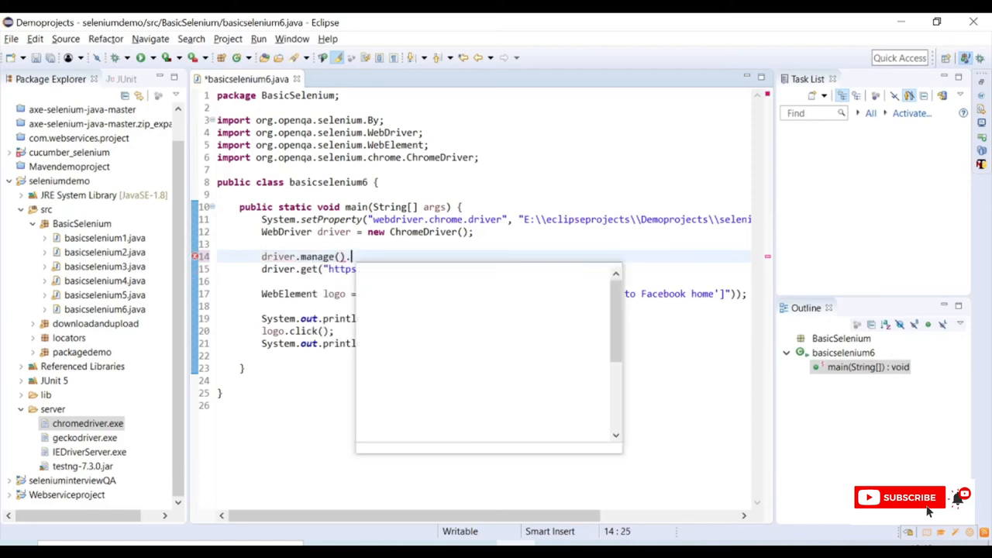
{"action": "type", "text": "window().maximize();"}
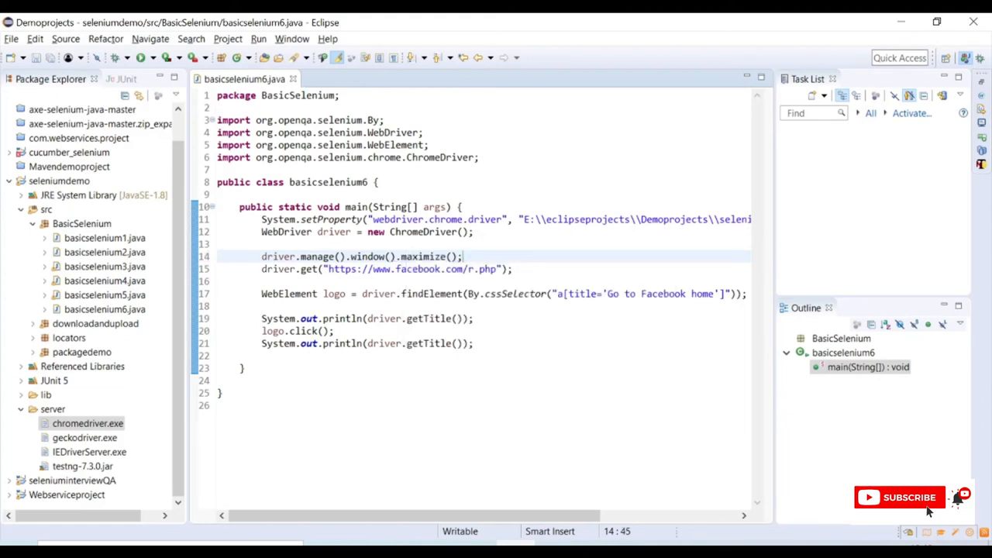
{"action": "mouse_move", "coordinate": [140, 57]}
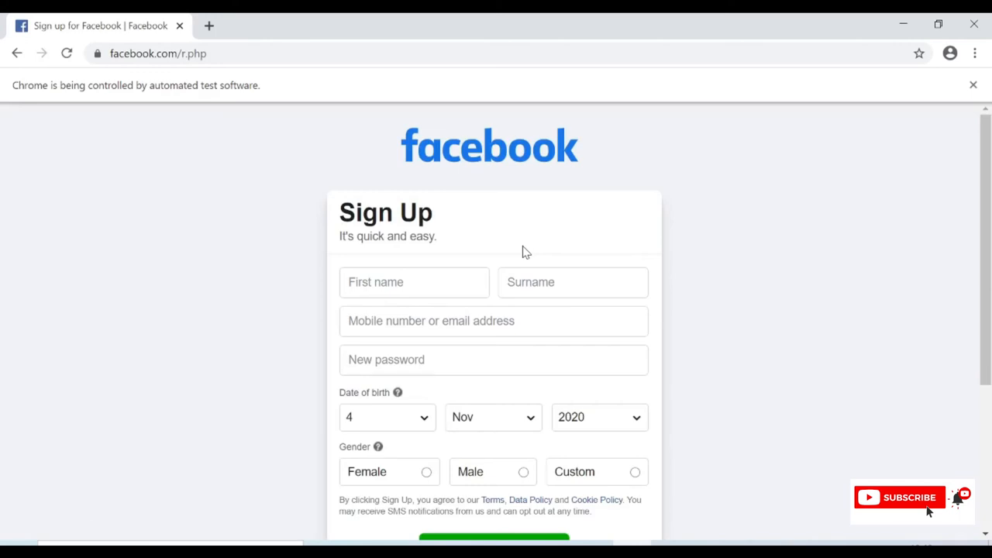
{"action": "mouse_move", "coordinate": [372, 178]}
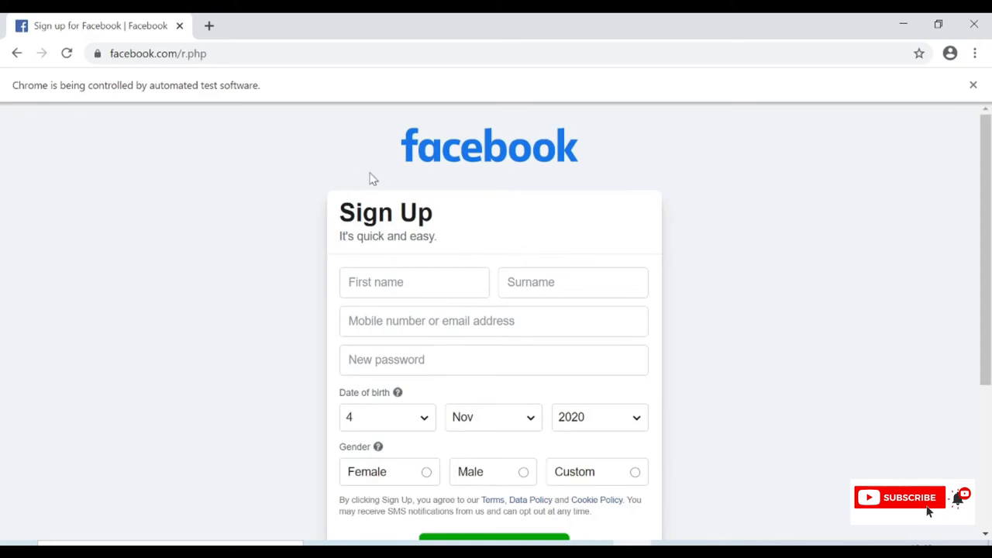
{"action": "mouse_move", "coordinate": [245, 176]}
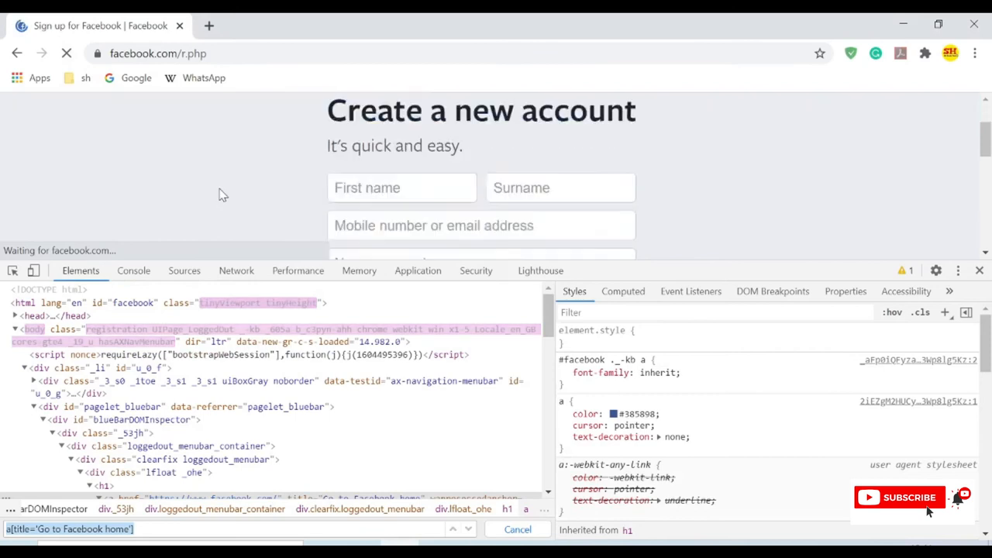
Step: Scroll the automated Facebook sign-up page to the footer and follow its Sign Up link
{"action": "scroll", "scroll_direction": "down", "scroll_amount": 3}
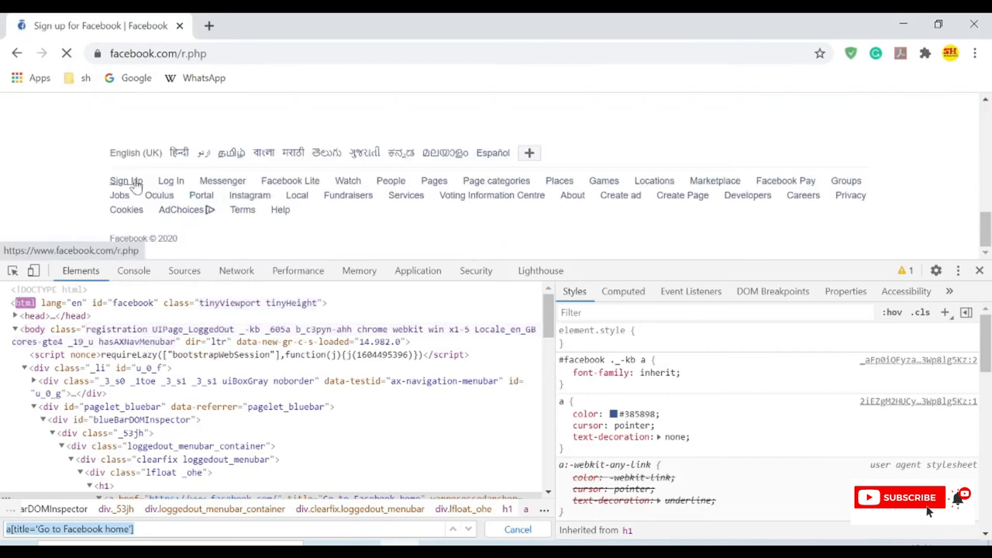
{"action": "left_click", "coordinate": [125, 180]}
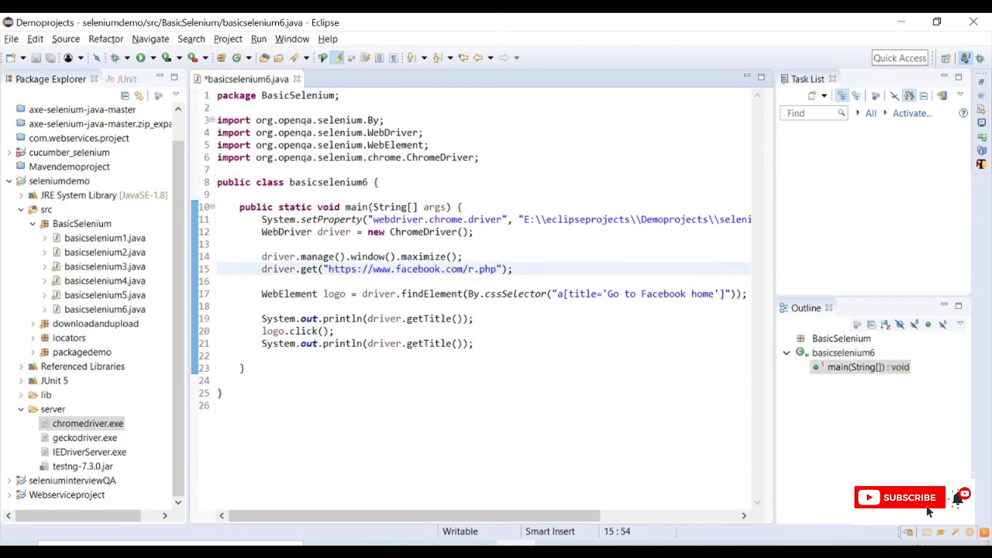
Step: Comment out the window-maximize statement with Ctrl+/ and run basicselenium6 again
{"action": "left_click", "coordinate": [262, 257]}
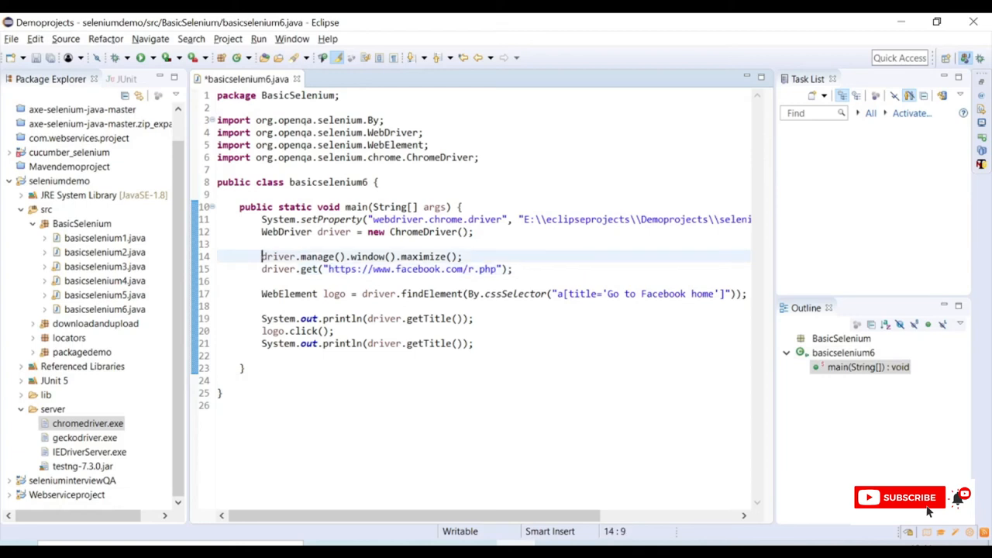
{"action": "key", "text": "ctrl+/"}
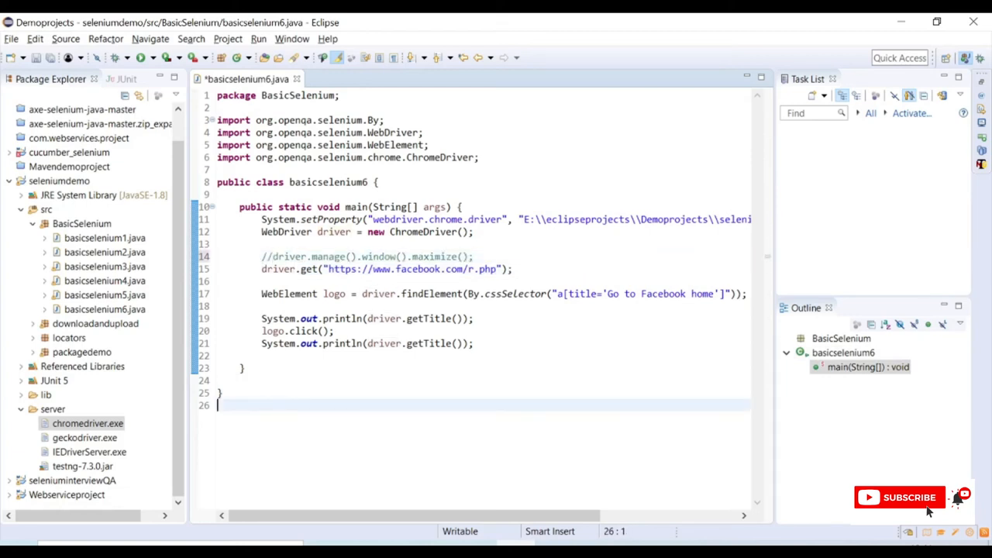
{"action": "left_click", "coordinate": [140, 58]}
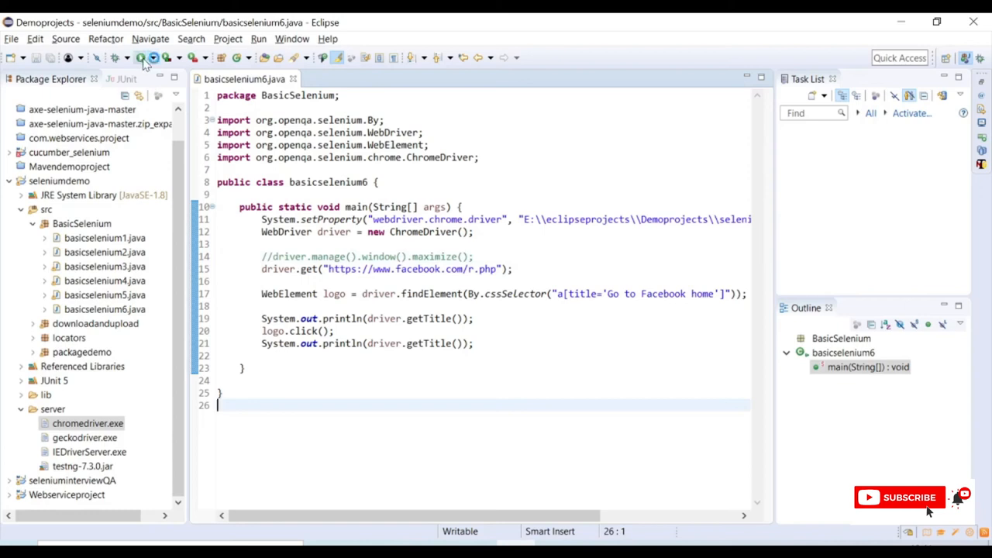
{"action": "left_click", "coordinate": [140, 57]}
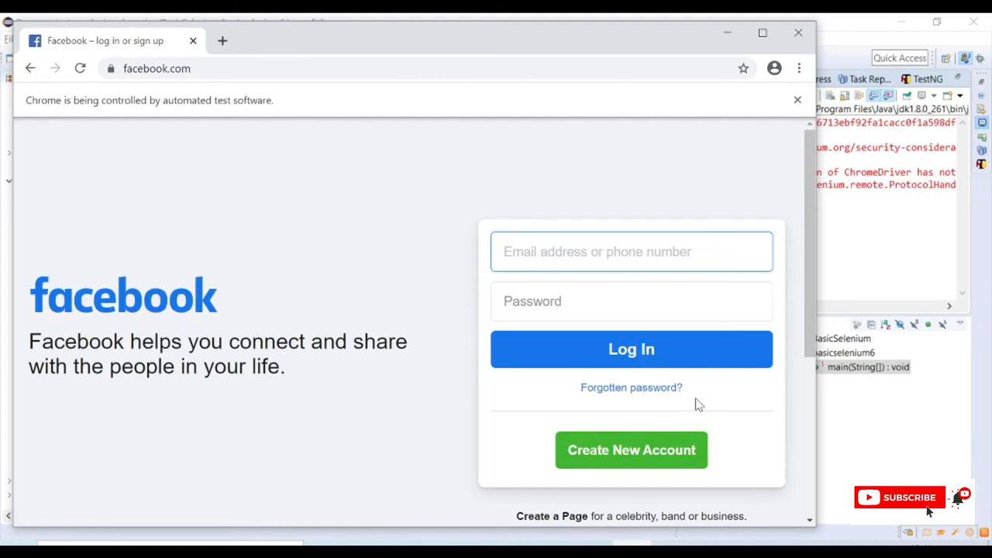
{"action": "mouse_move", "coordinate": [862, 428]}
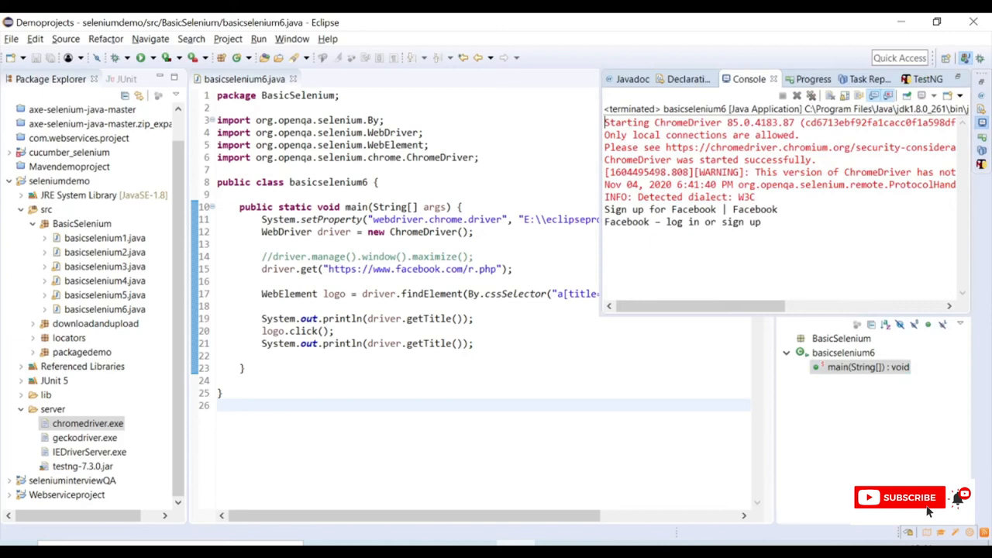
Step: Restore the editor layout after the console printed the sign-up and log-in page titles
{"action": "double_click", "coordinate": [690, 209]}
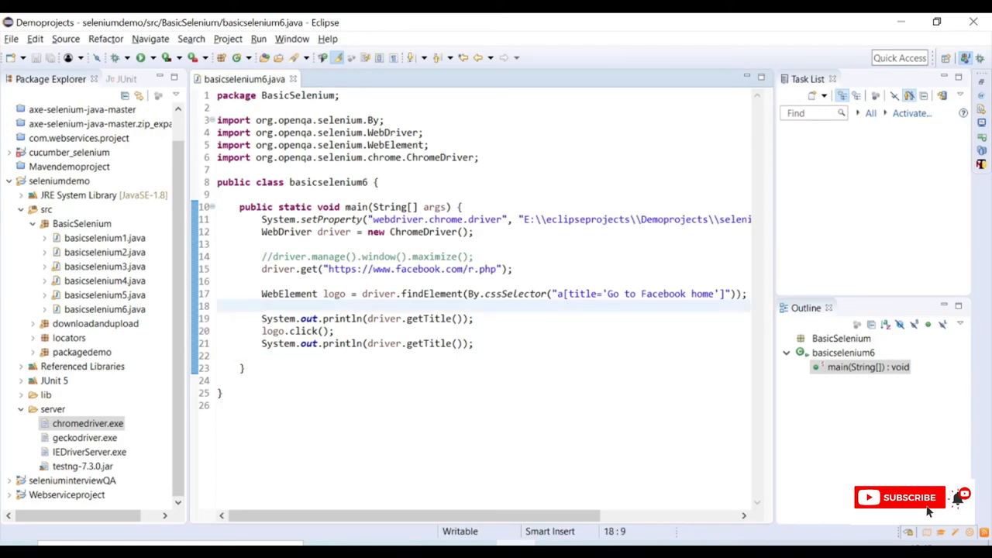
{"action": "key", "text": "Return"}
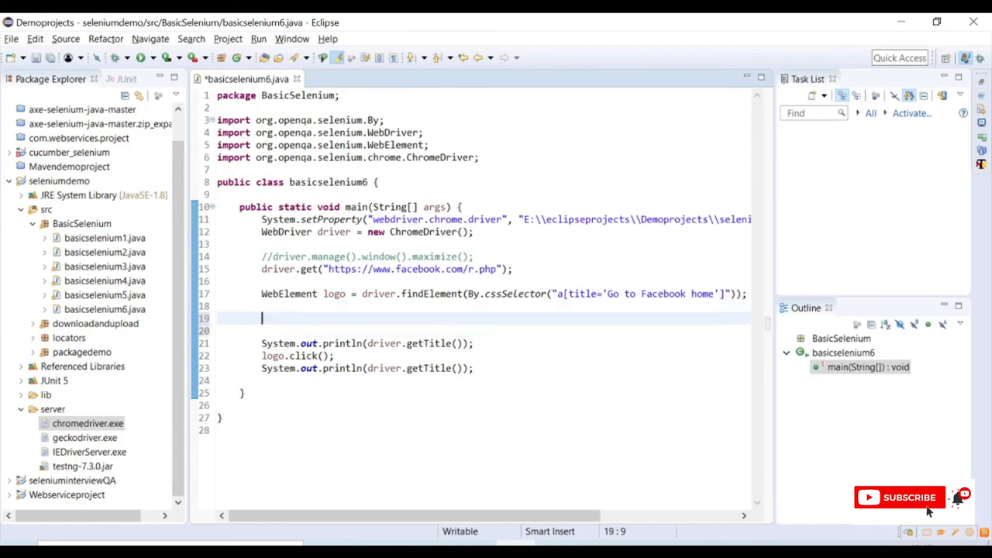
{"action": "type", "text": "web"}
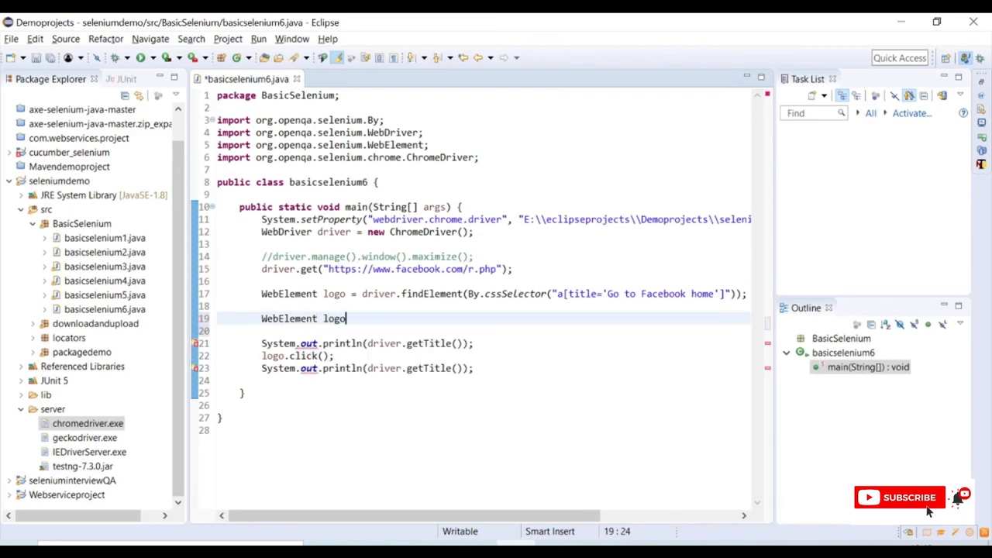
{"action": "type", "text": "xpath"}
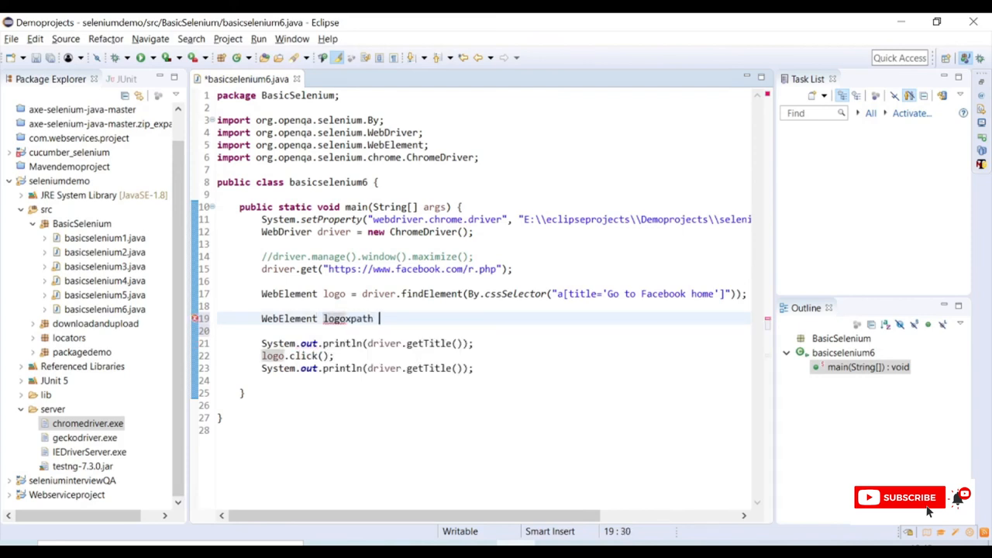
{"action": "type", "text": "= driver.findElement(by"}
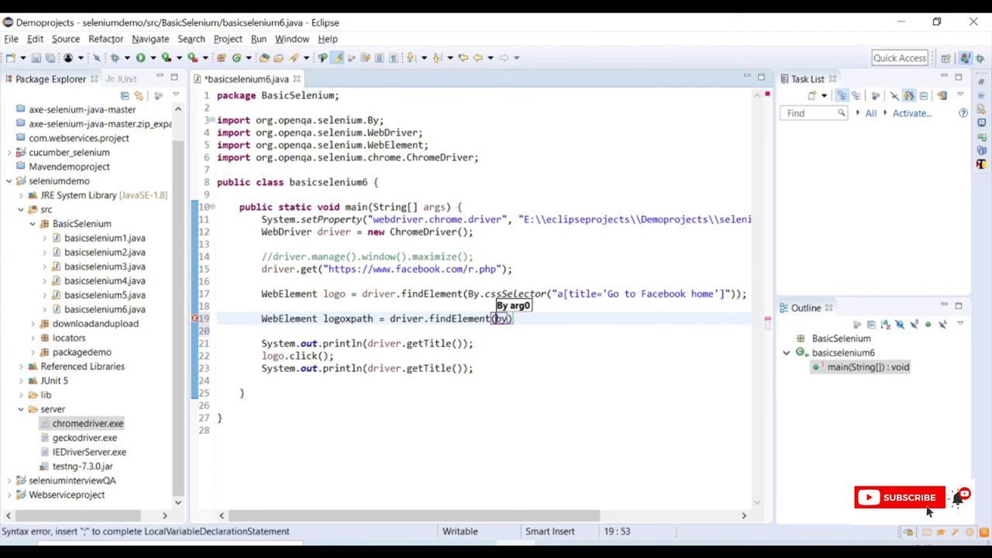
{"action": "type", "text": "li"}
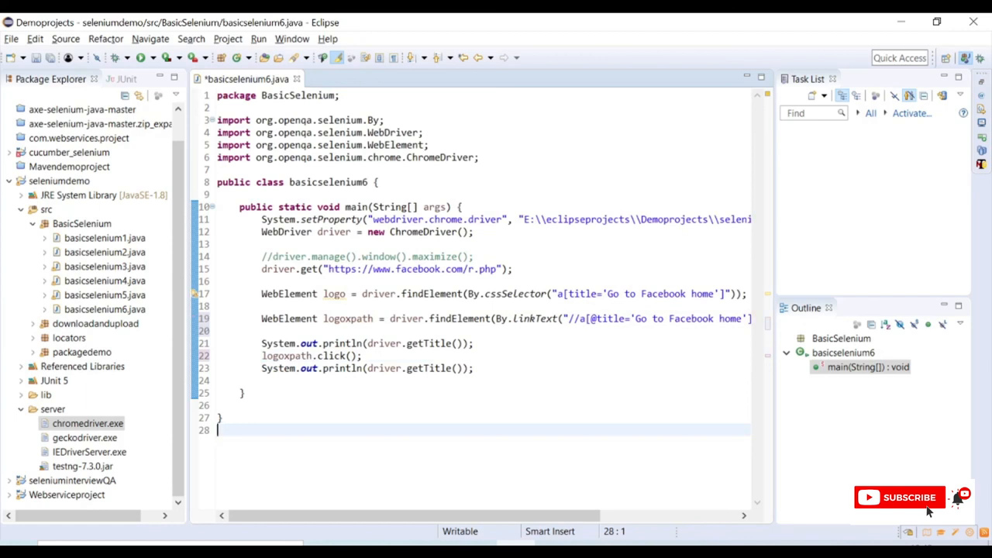
{"action": "double_click", "coordinate": [535, 319]}
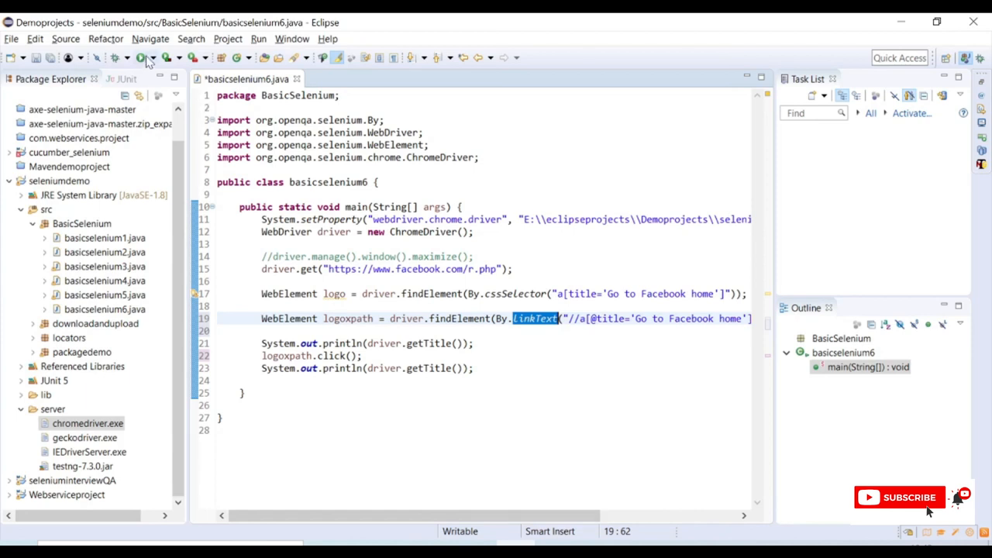
Step: Save and launch the linkText version, review the WebDriver exception stack trace, and select the unused logo variable
{"action": "left_click", "coordinate": [142, 58]}
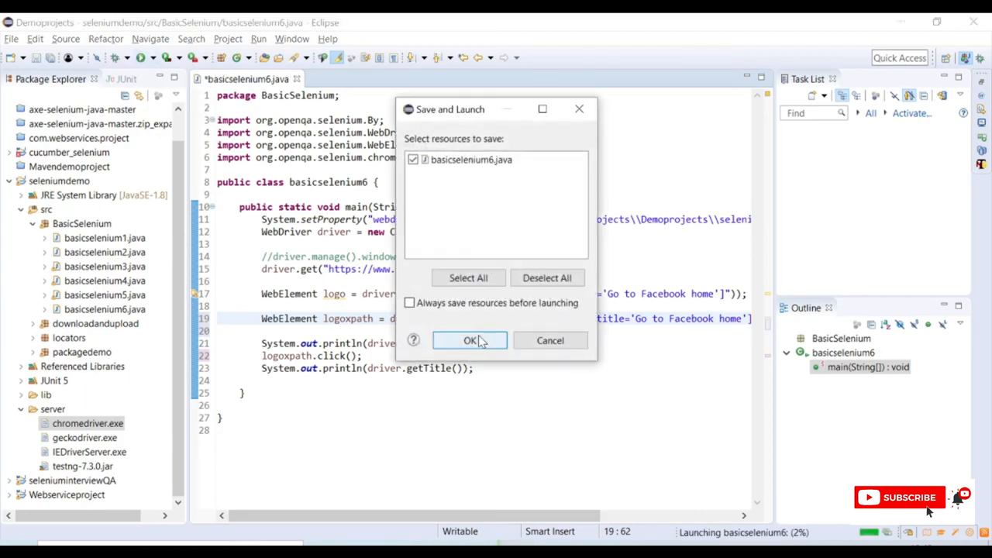
{"action": "left_click", "coordinate": [470, 341]}
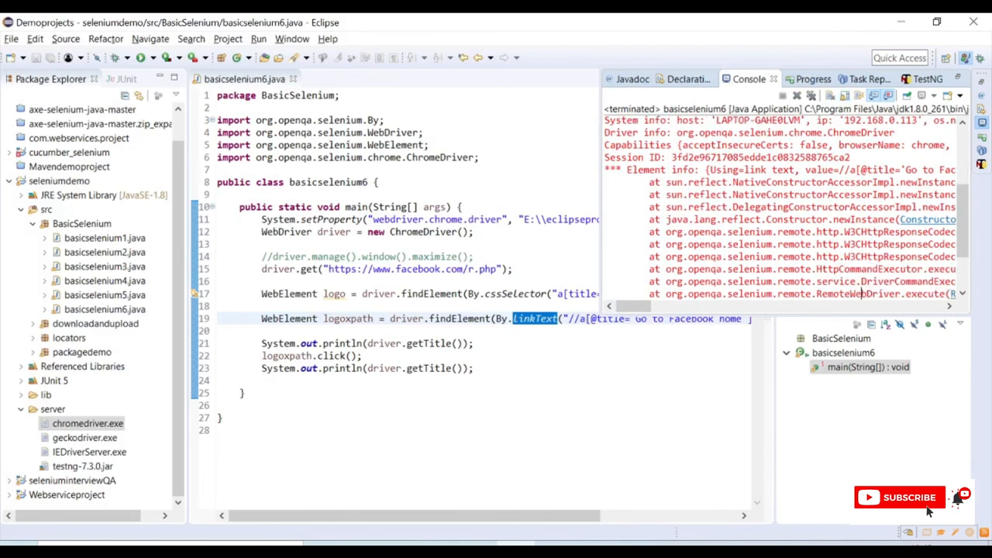
{"action": "scroll", "scroll_direction": "down", "scroll_amount": 3}
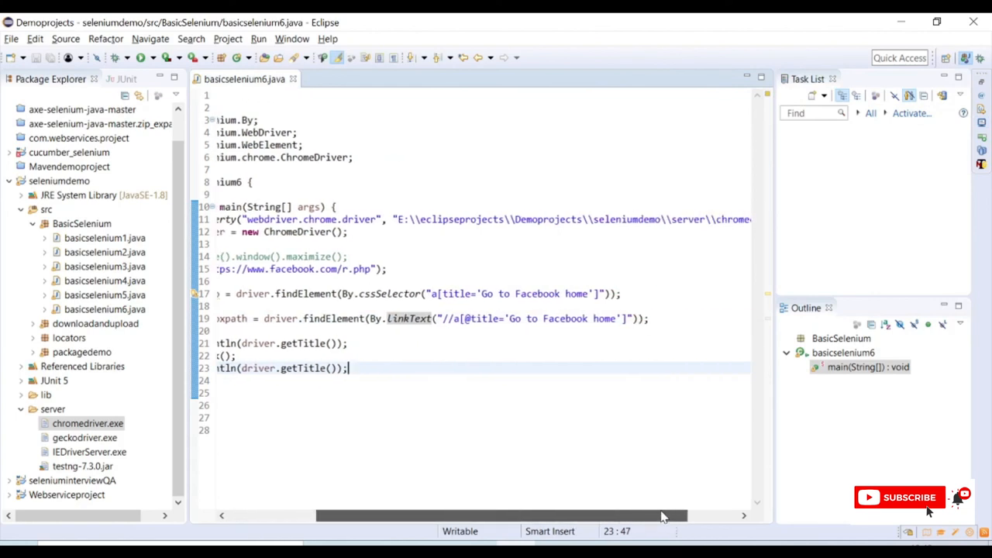
{"action": "scroll", "scroll_direction": "left", "scroll_amount": 3}
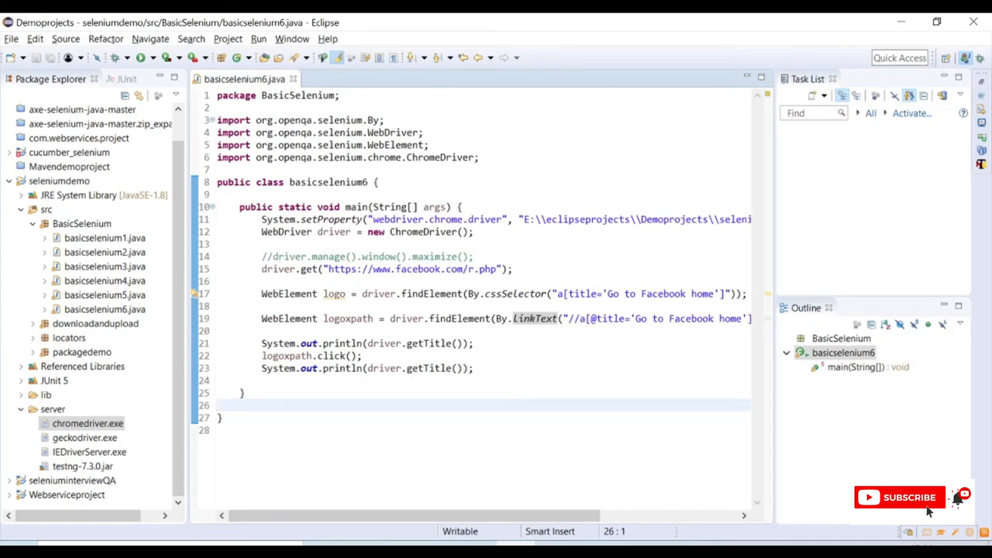
{"action": "double_click", "coordinate": [335, 293]}
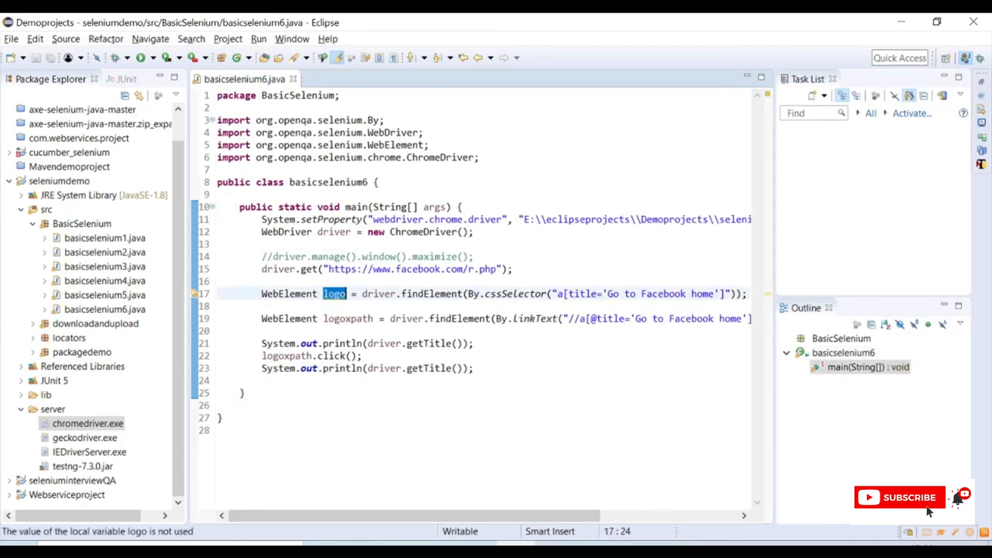